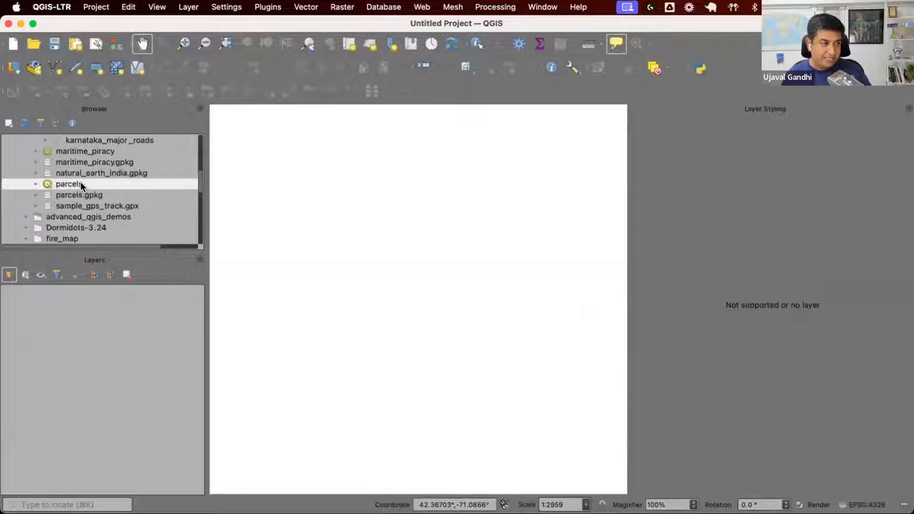
# - Load the parcels project and browse a few records in the parcels attribute table
pyautogui.doubleClick(68, 183)
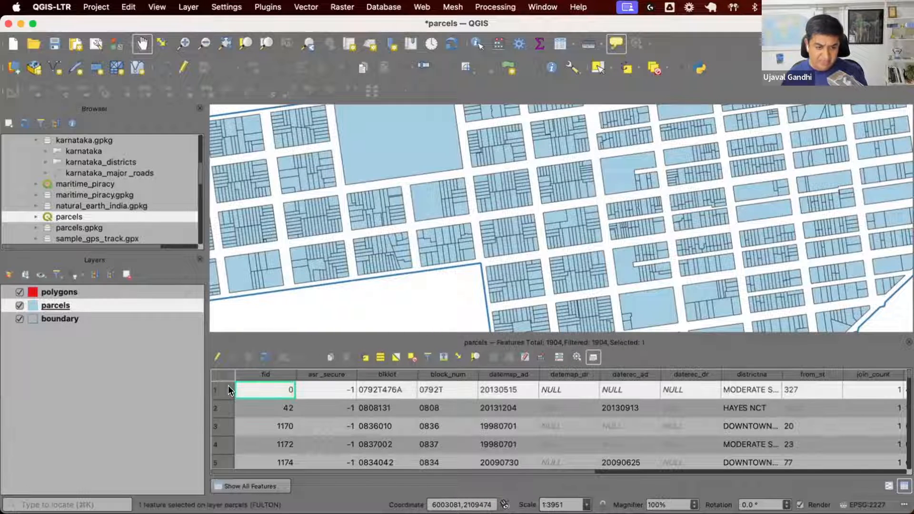
pyautogui.click(568, 389)
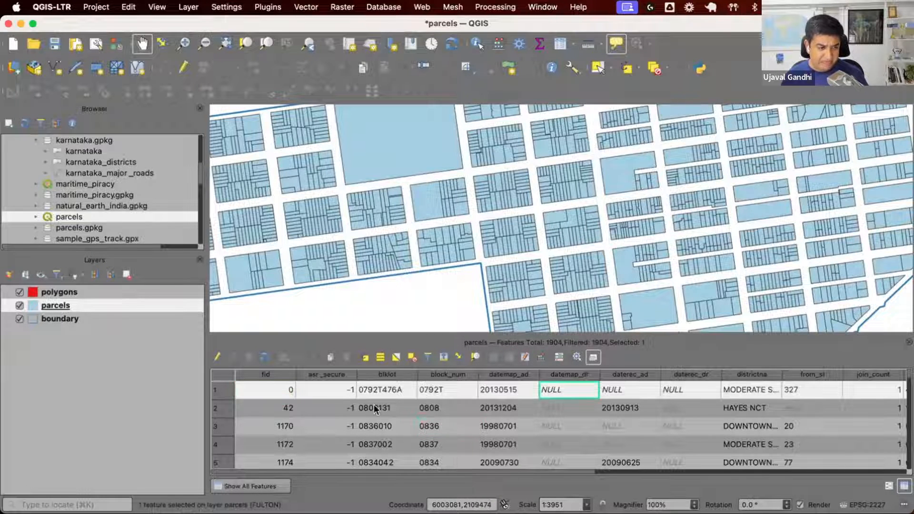
pyautogui.click(265, 444)
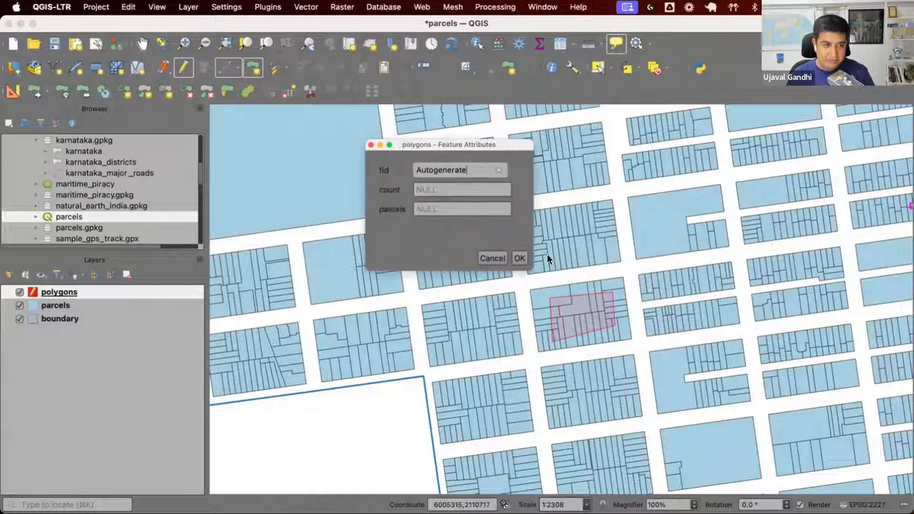
# - Inspect the test polygon's form with NULL count and parcels, then cancel it unsaved
pyautogui.click(460, 208)
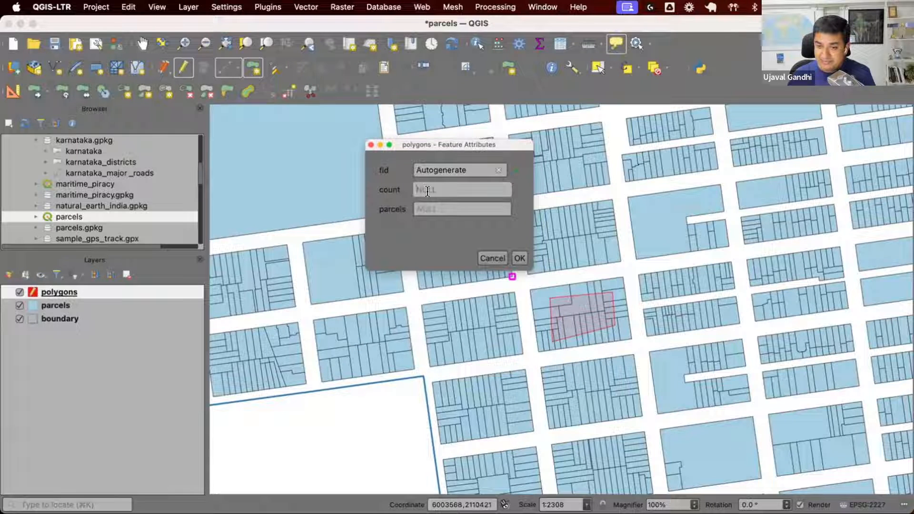
pyautogui.click(461, 209)
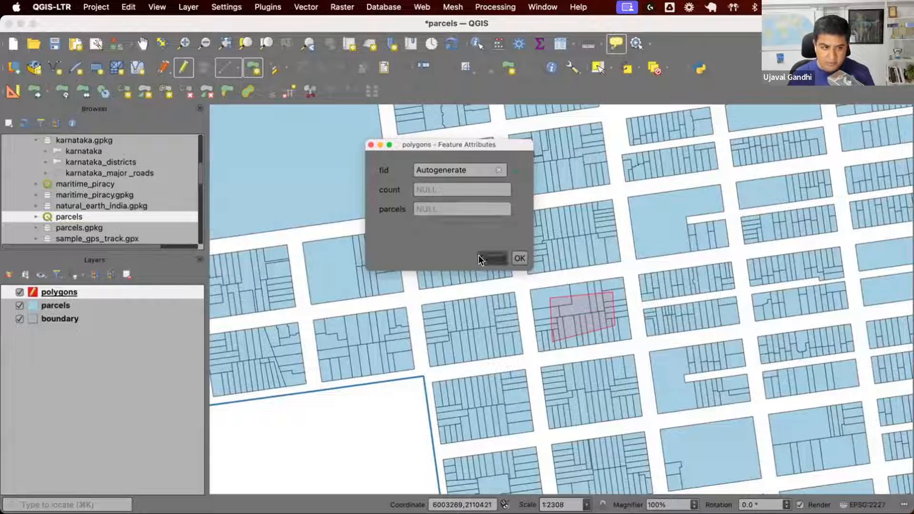
pyautogui.click(518, 257)
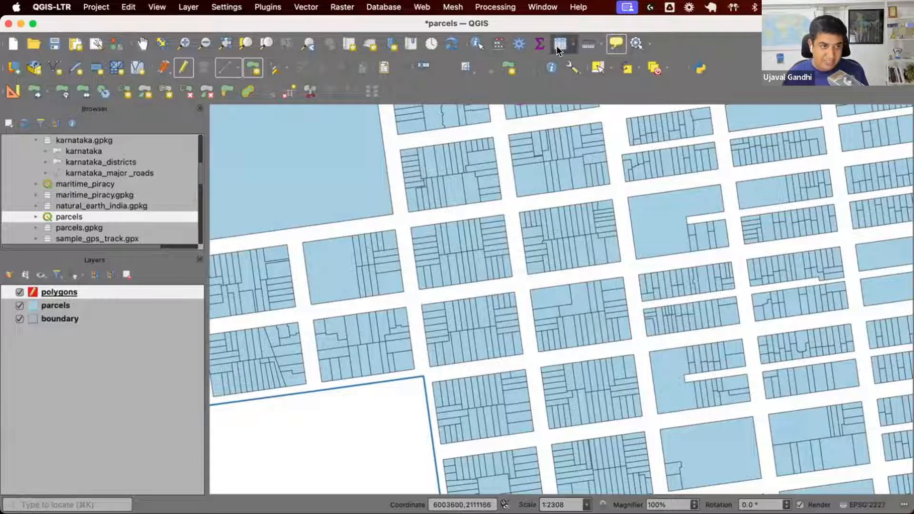
pyautogui.click(563, 44)
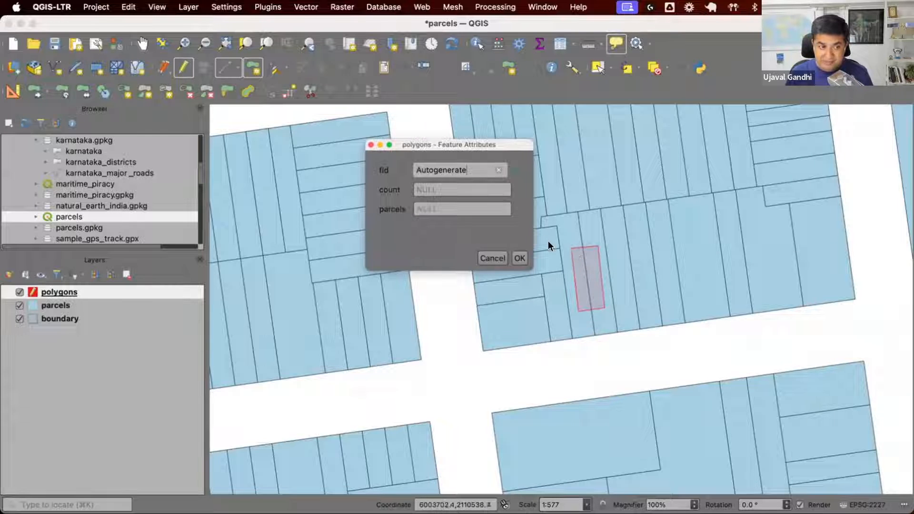
pyautogui.moveTo(571, 319)
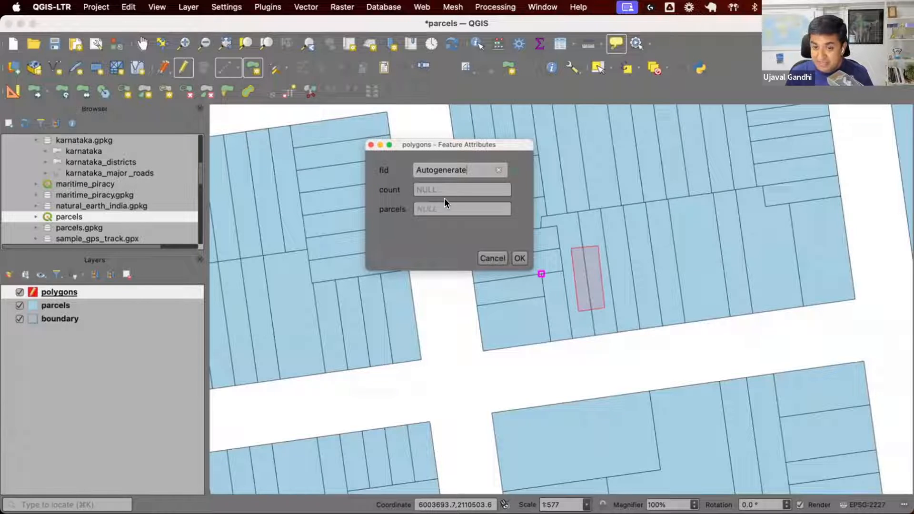
pyautogui.click(518, 258)
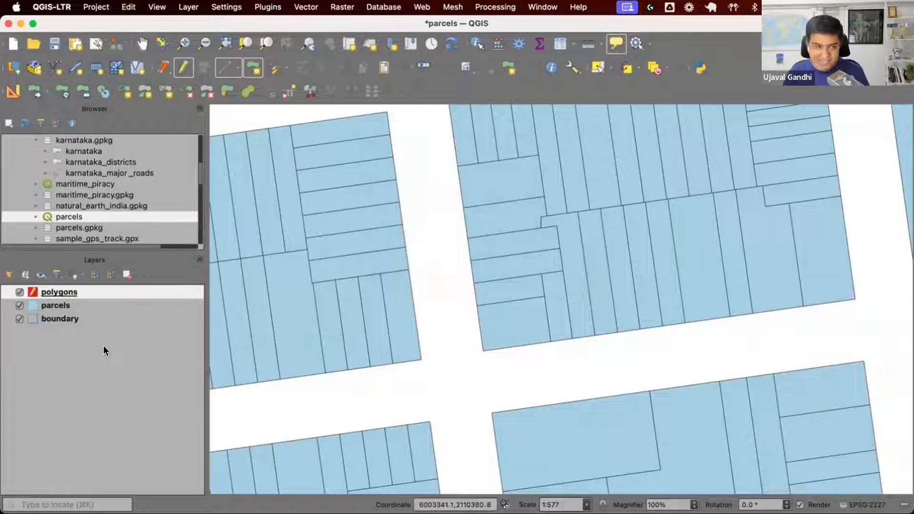
pyautogui.rightClick(59, 291)
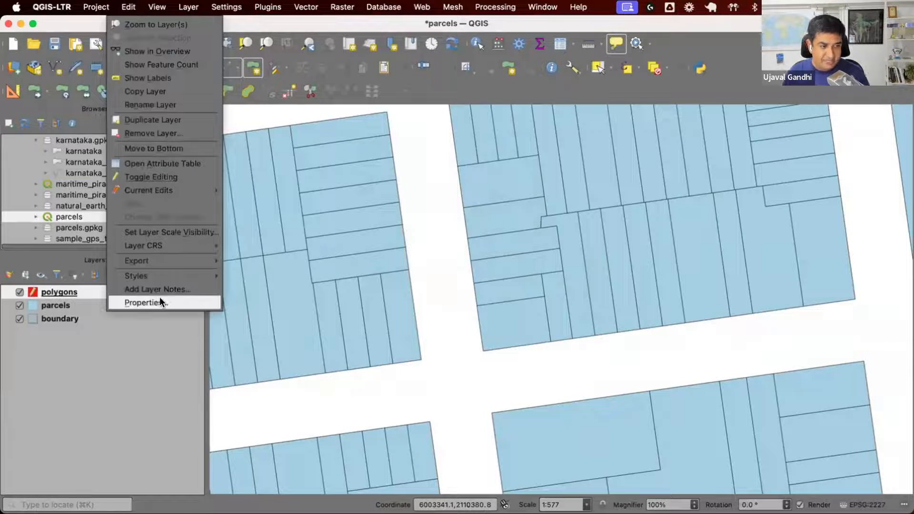
pyautogui.click(144, 303)
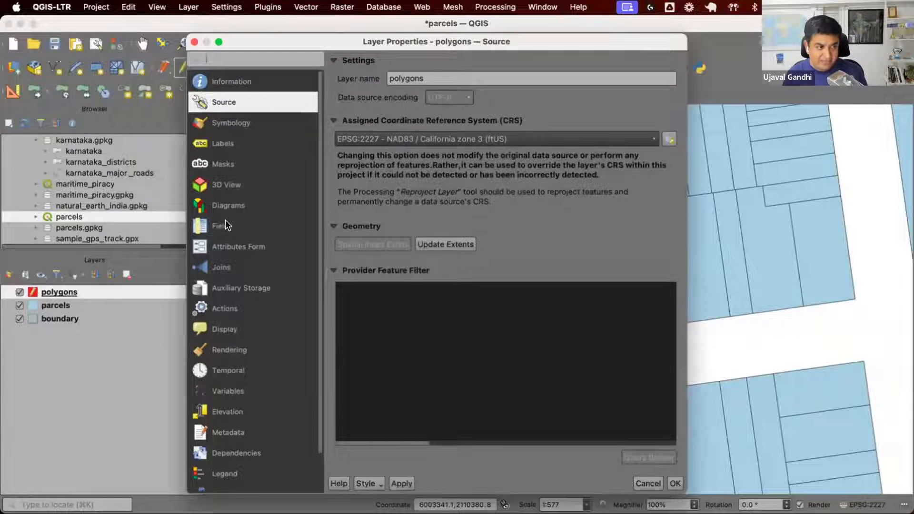
pyautogui.click(239, 246)
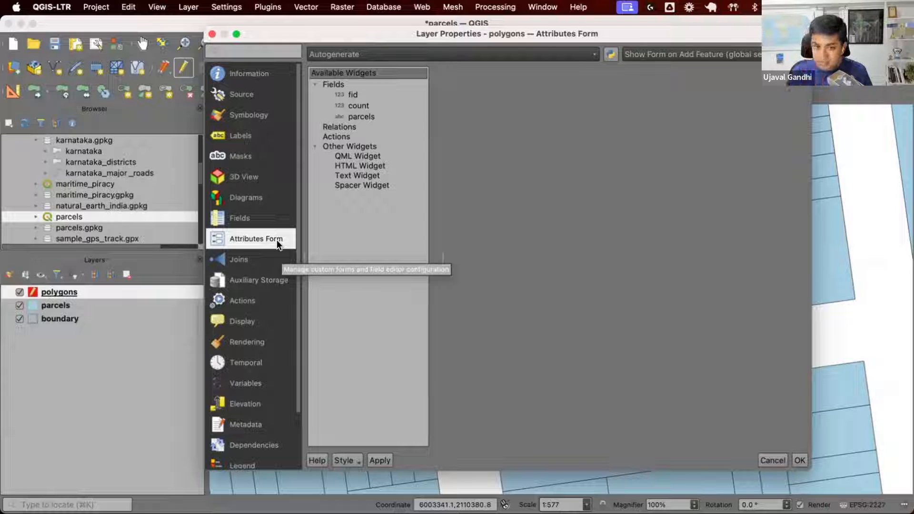
pyautogui.click(361, 117)
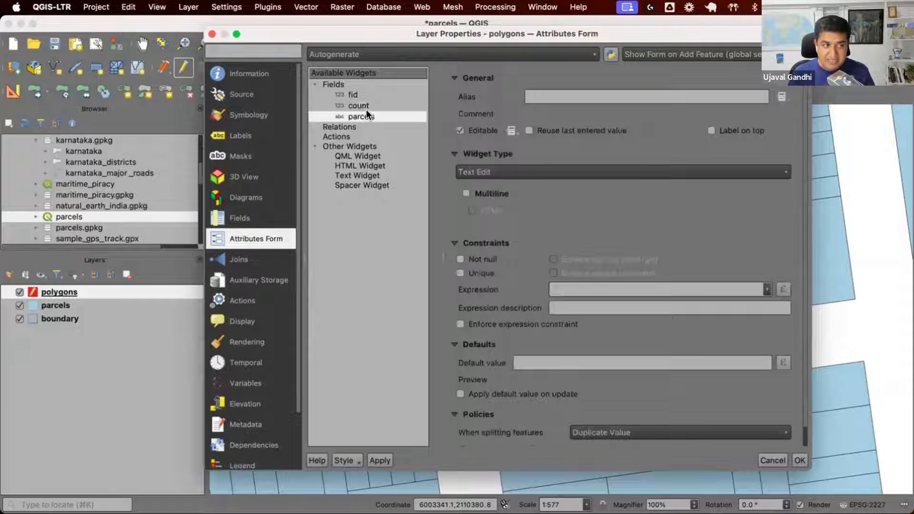
pyautogui.click(352, 94)
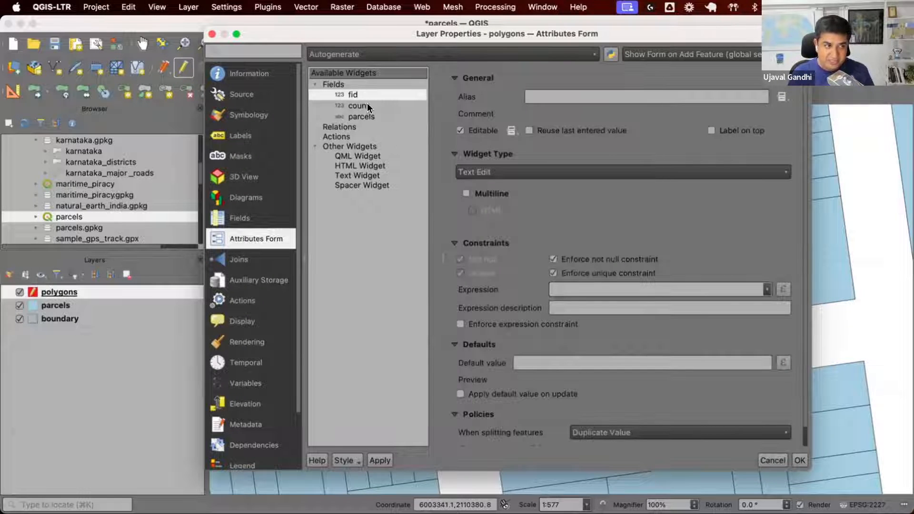
pyautogui.click(357, 106)
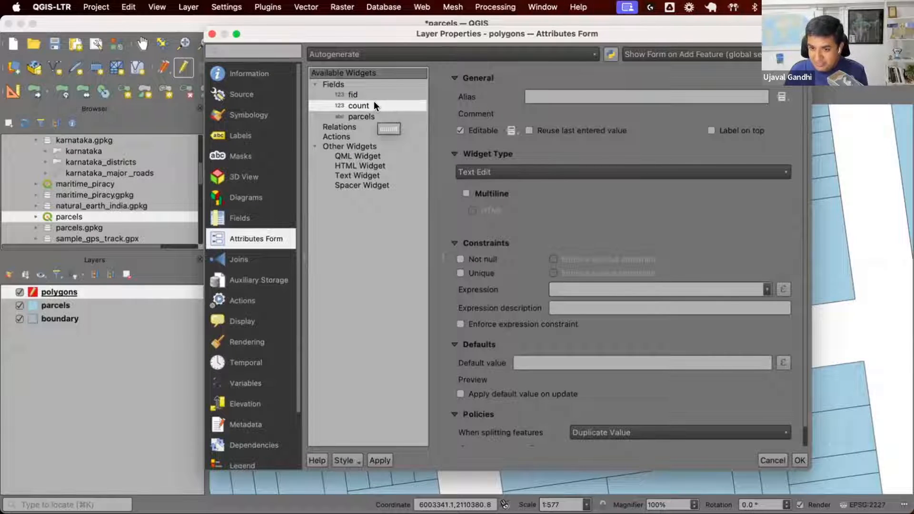
pyautogui.click(360, 117)
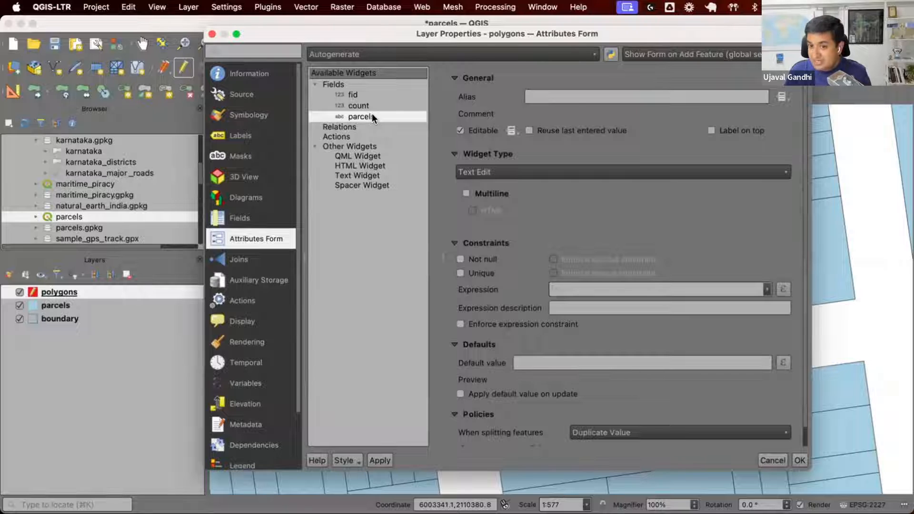
pyautogui.click(357, 106)
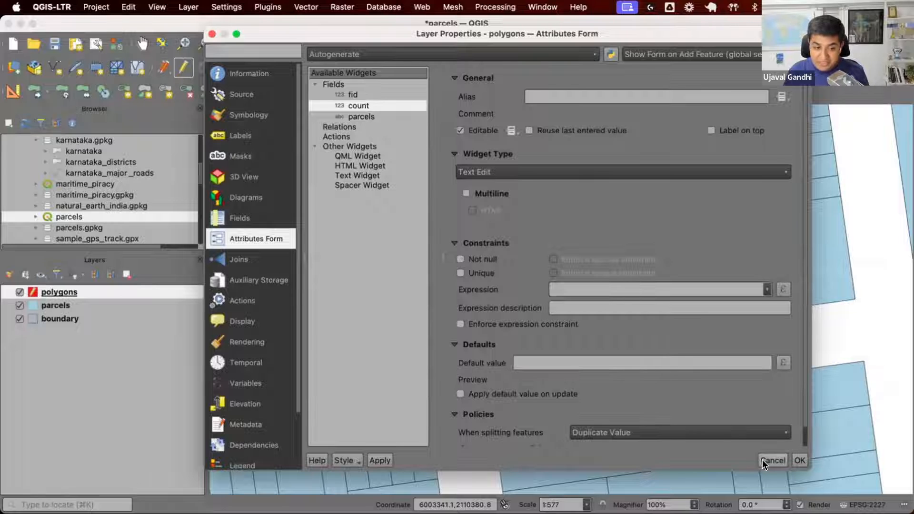
pyautogui.click(772, 460)
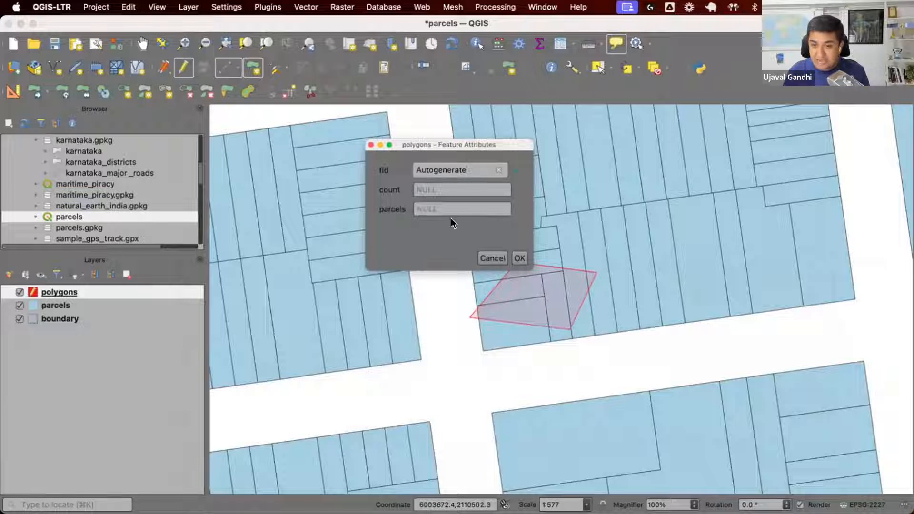
# - Cancel the attribute form for the polygon spanning several parcels
pyautogui.click(460, 190)
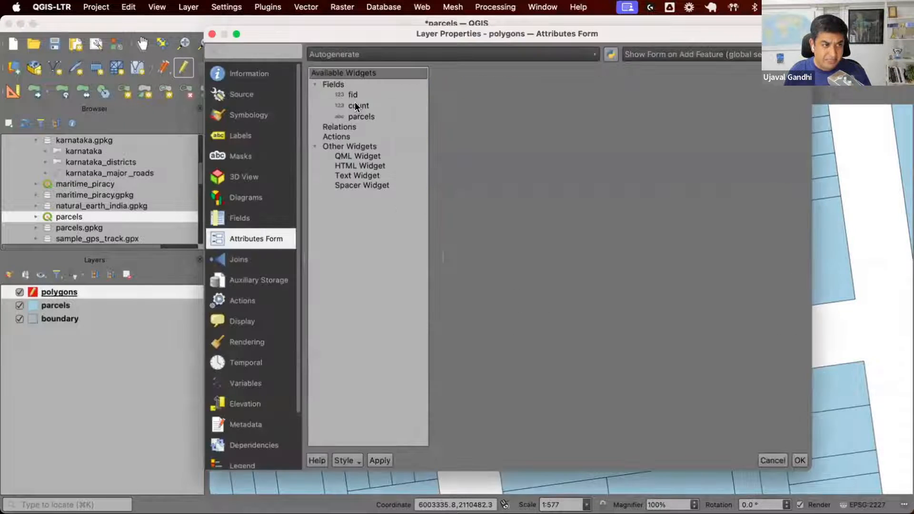
# - Select the count field in Attributes Form and bring its Defaults section into view
pyautogui.click(358, 106)
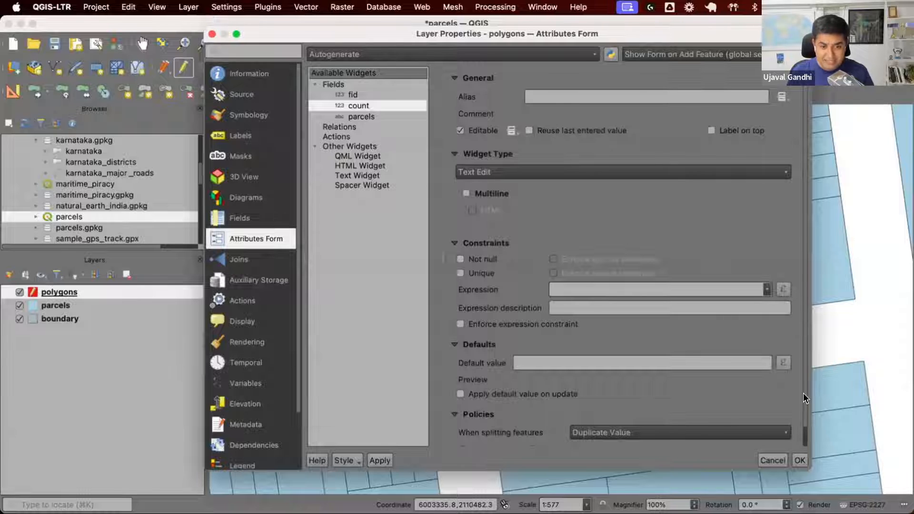
pyautogui.scroll(-3)
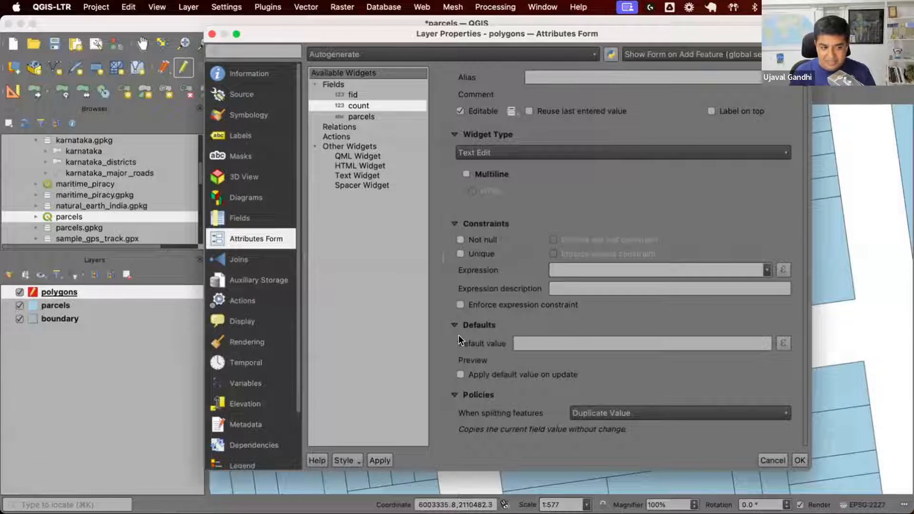
pyautogui.moveTo(559, 379)
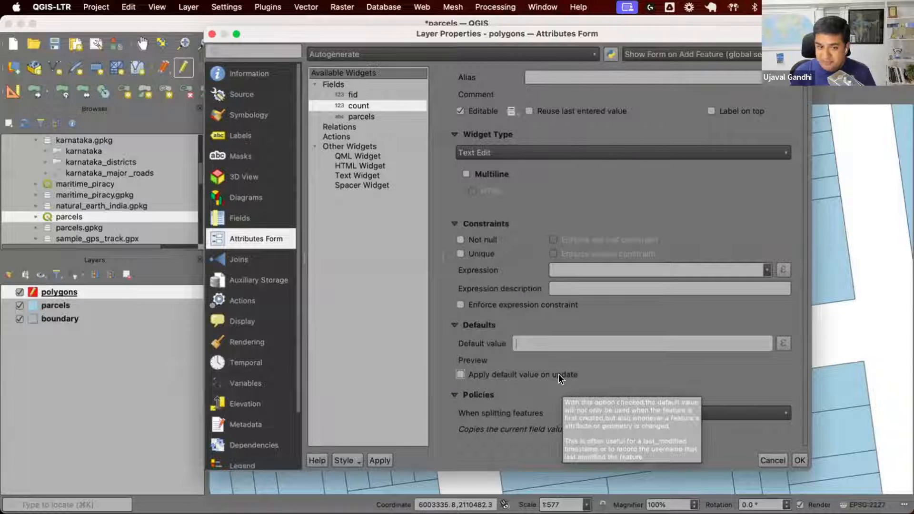
pyautogui.moveTo(686, 339)
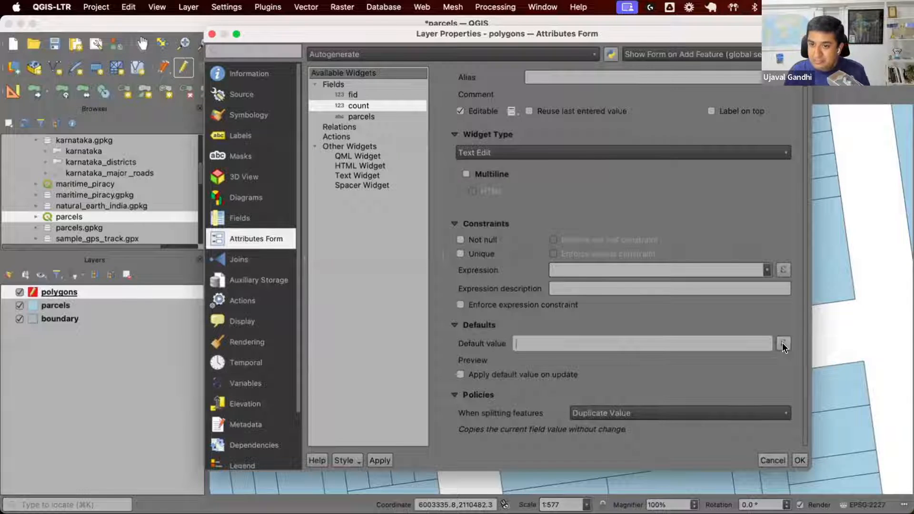
# - Begin the count default as aggregate( layer:='parcels', aggregate:='count' in the Expression Builder
pyautogui.click(783, 343)
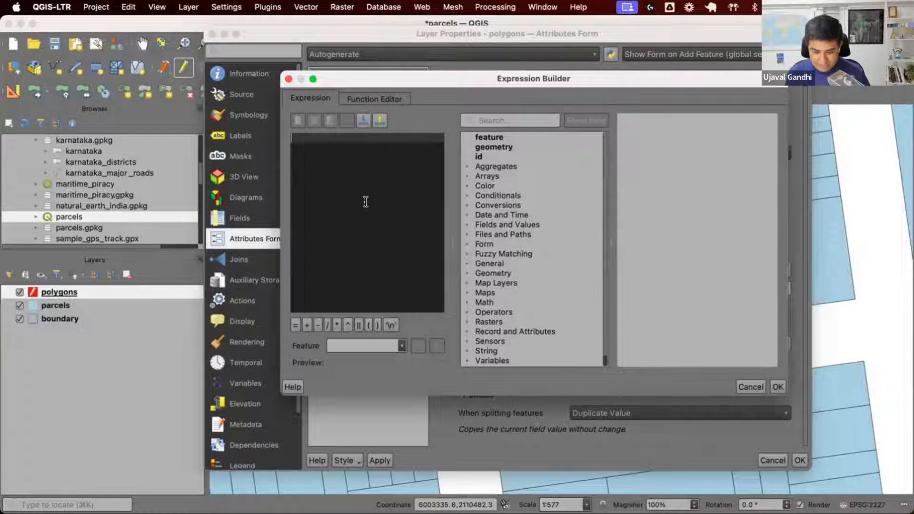
pyautogui.moveTo(518, 171)
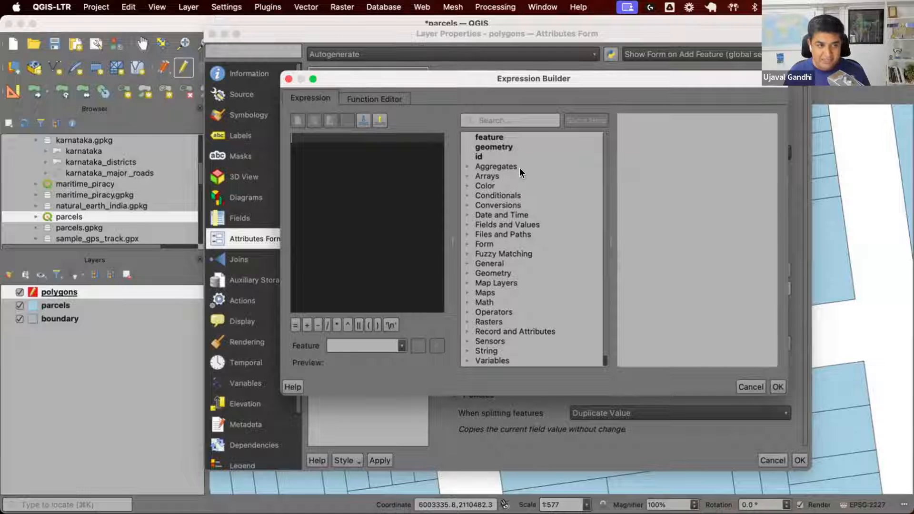
pyautogui.click(495, 166)
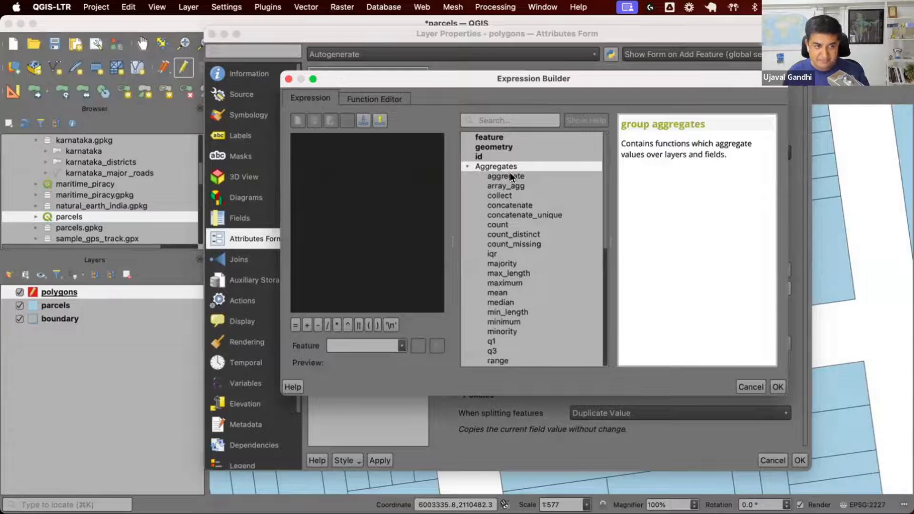
pyautogui.click(504, 176)
pyautogui.write('layer:=')
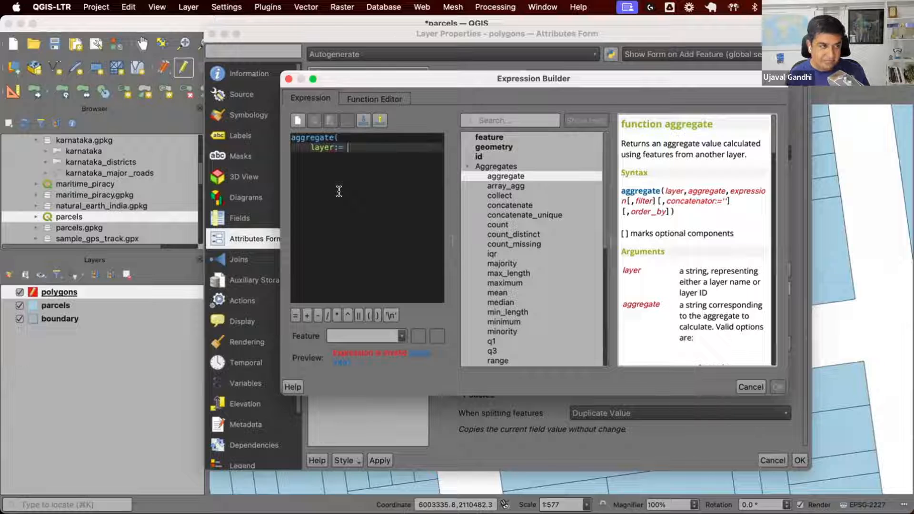
pyautogui.write("'parcels'")
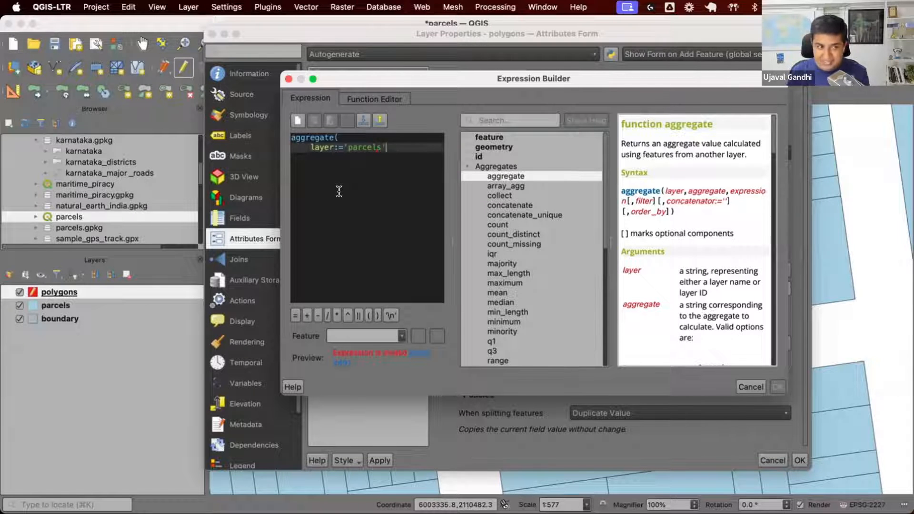
pyautogui.write('agger')
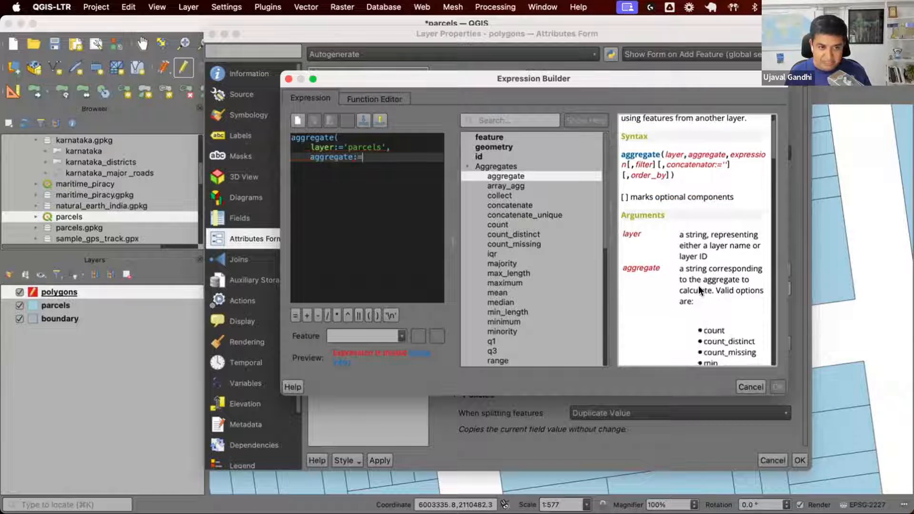
pyautogui.scroll(-3)
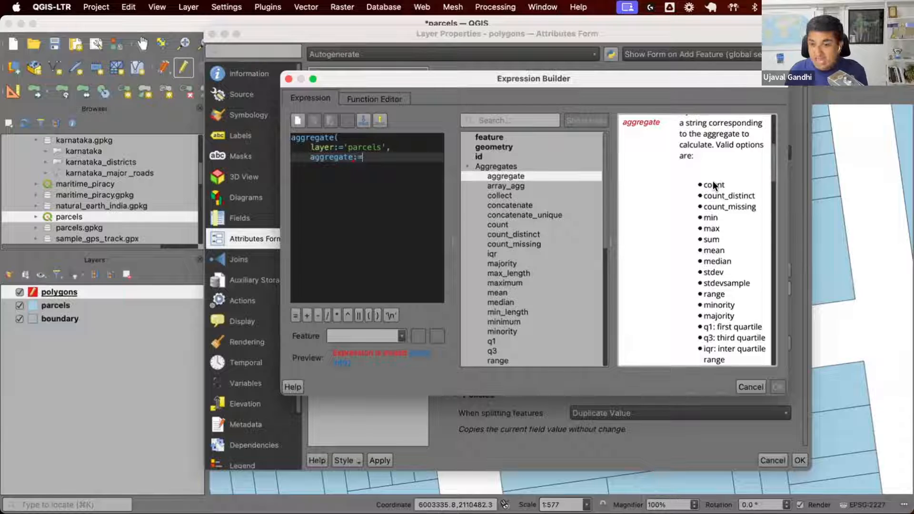
pyautogui.write('cu')
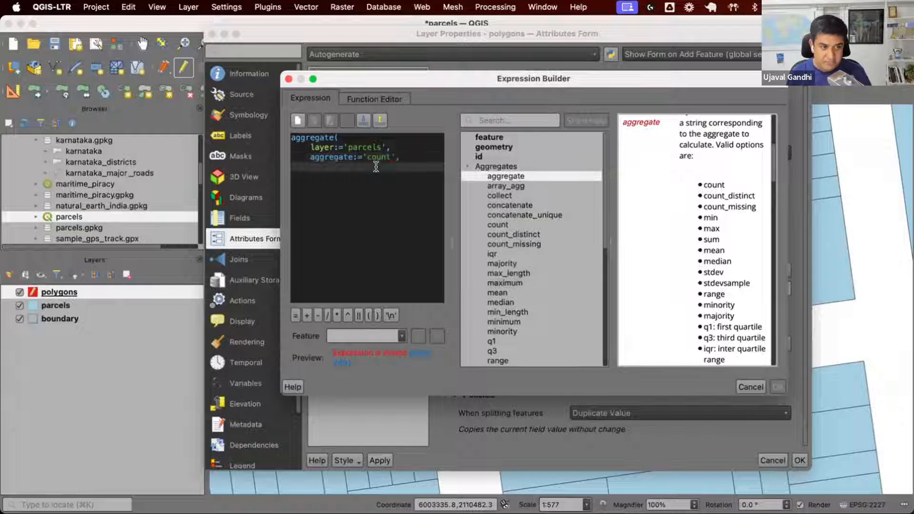
pyautogui.click(505, 176)
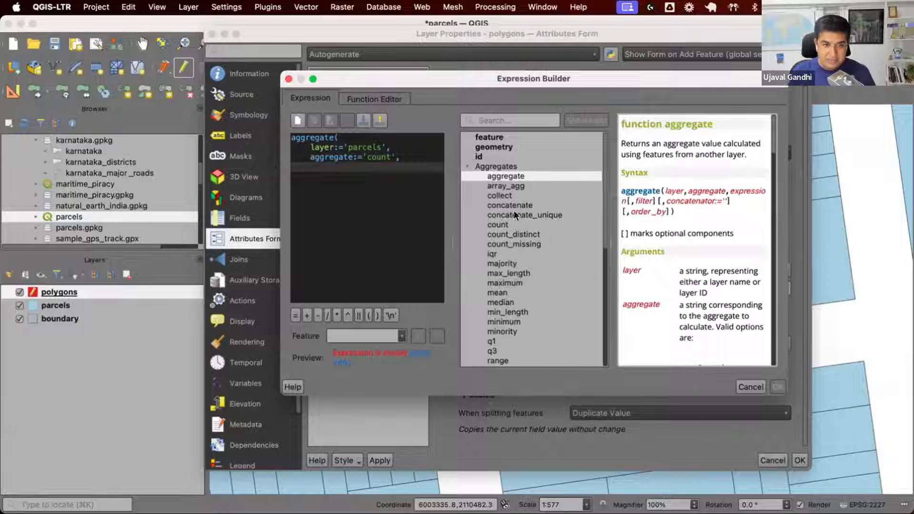
pyautogui.write('expresison:=')
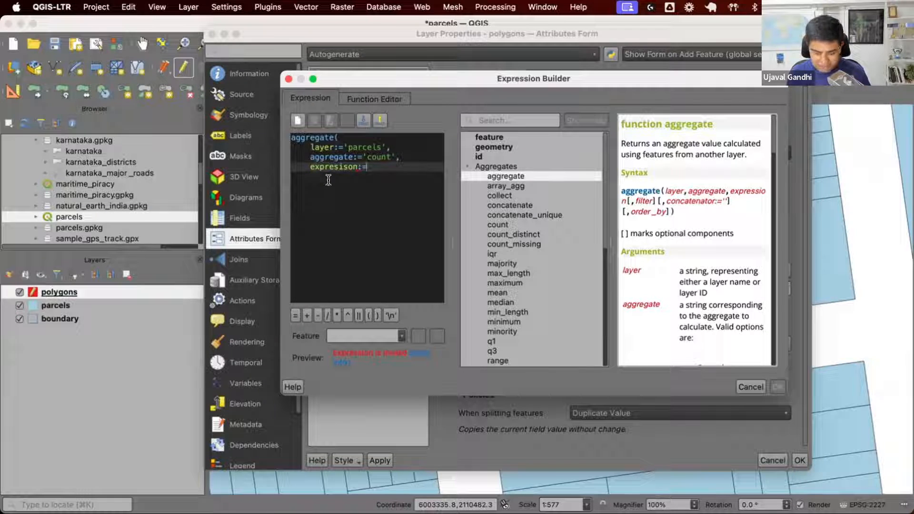
pyautogui.write('"fid"')
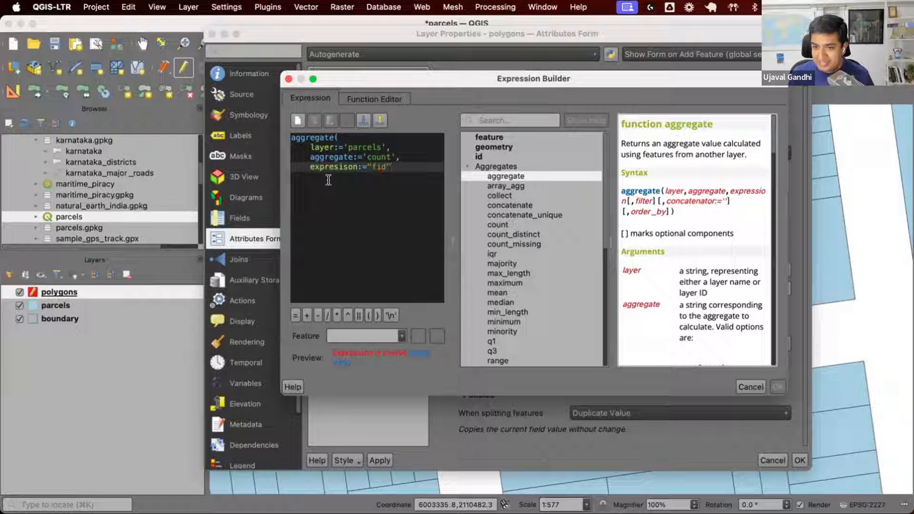
pyautogui.write(',')
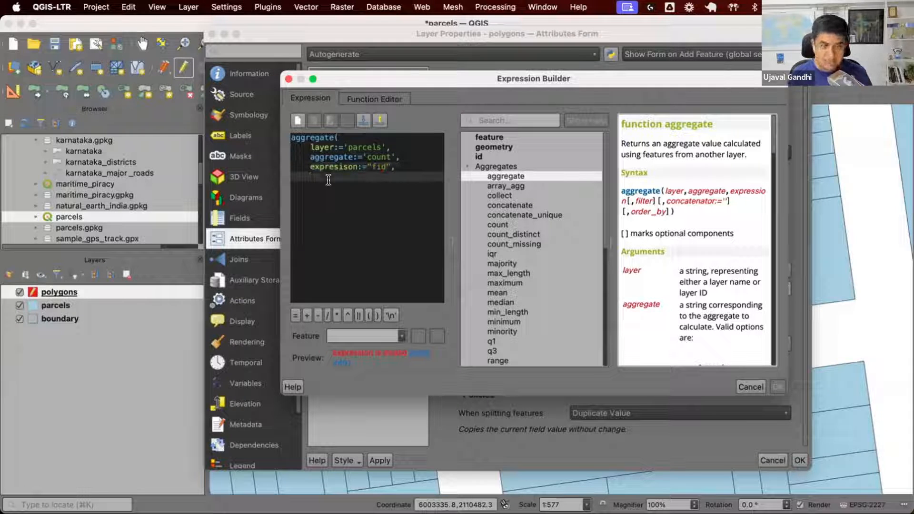
pyautogui.write('filter')
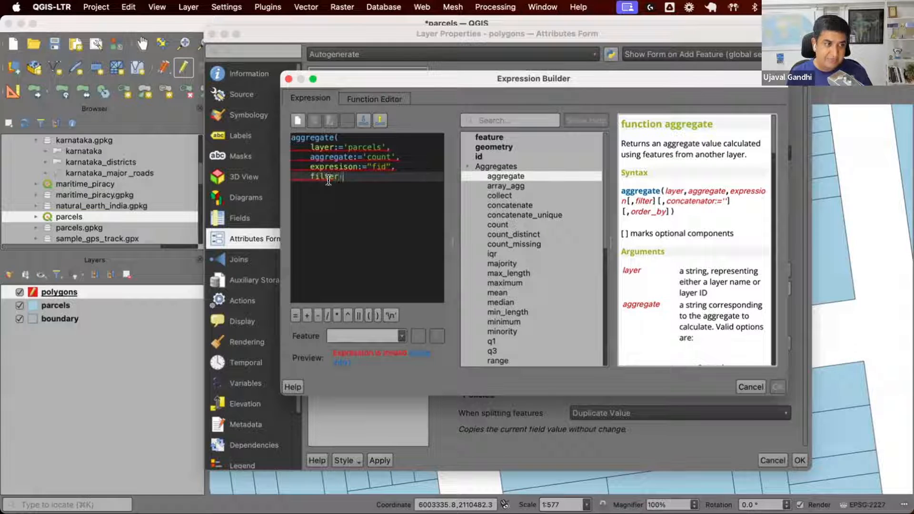
pyautogui.write(':=')
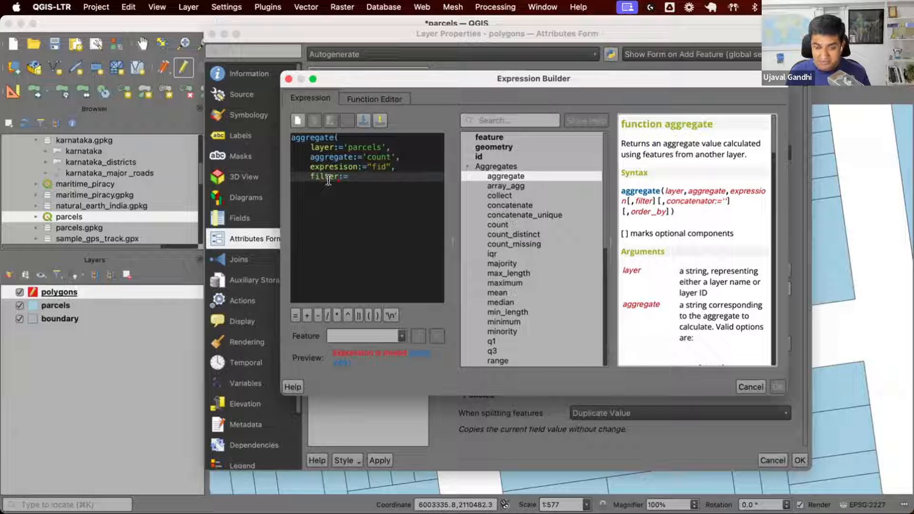
pyautogui.write('$d')
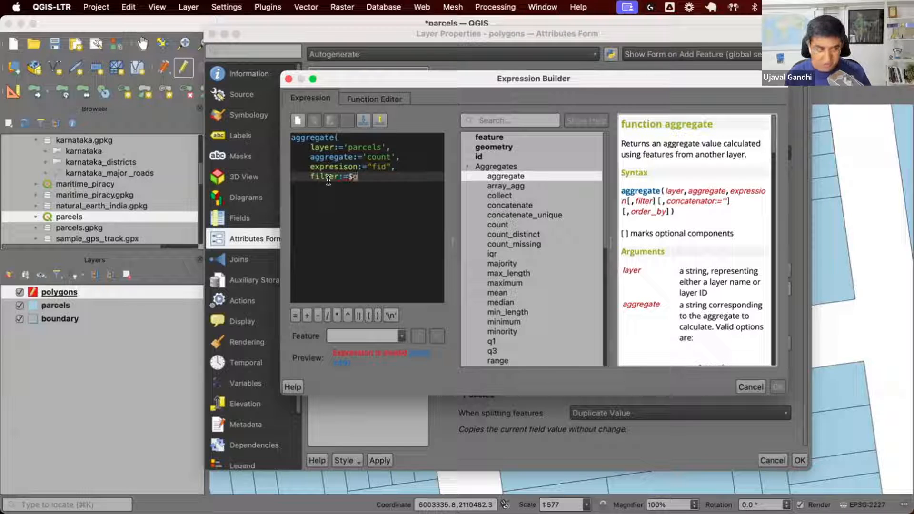
pyautogui.write('geometry')
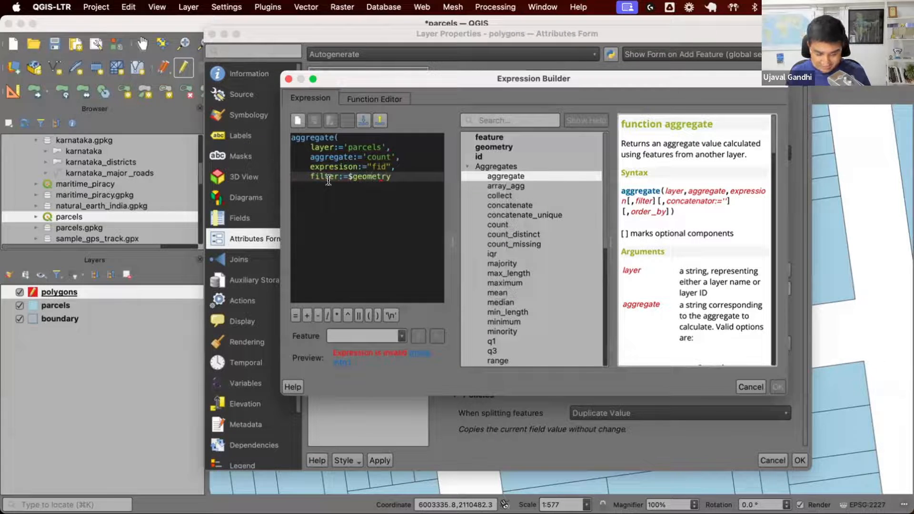
pyautogui.write('intersects(')
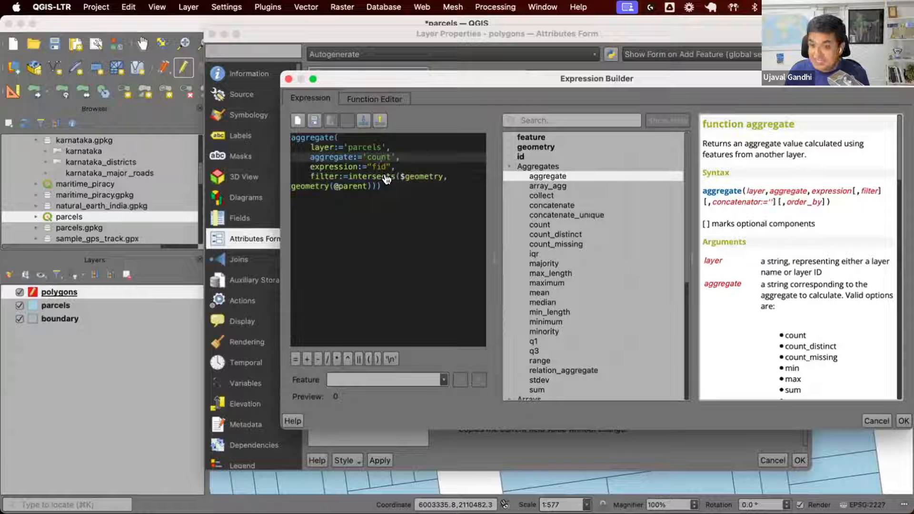
pyautogui.moveTo(612, 317)
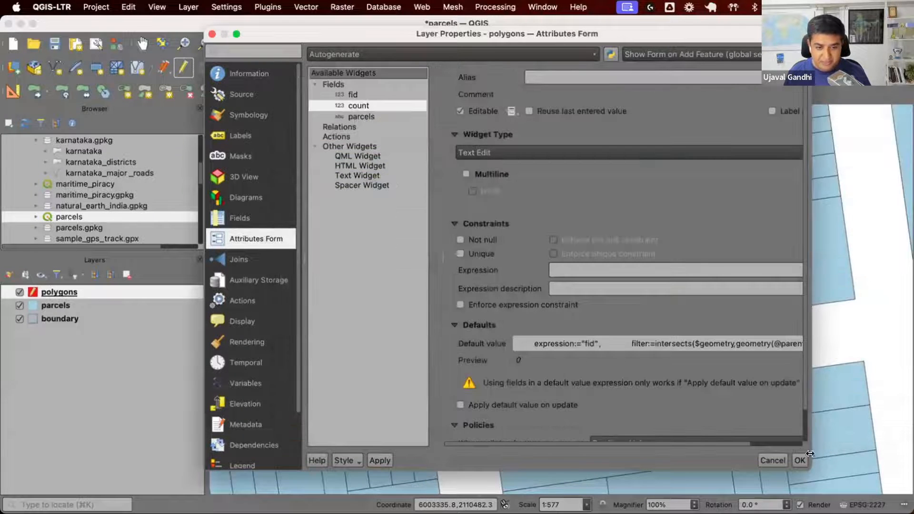
pyautogui.click(799, 460)
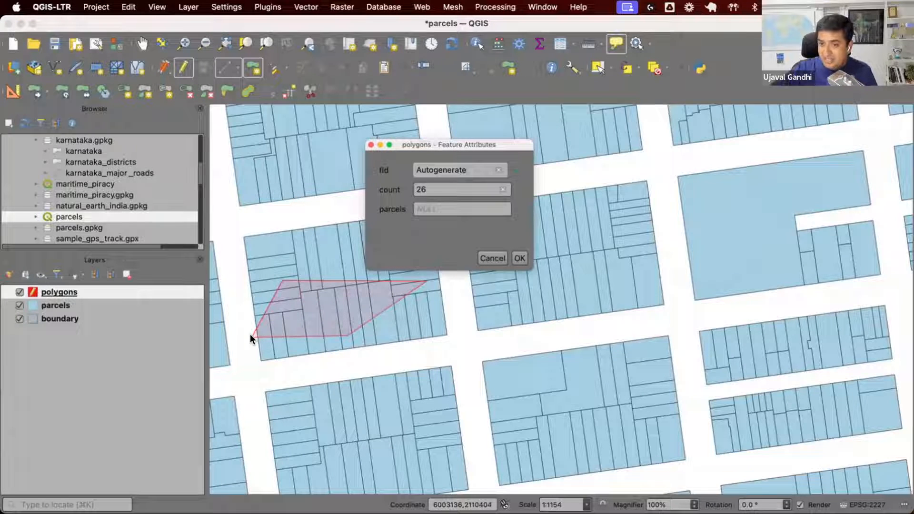
# - Finish digitizing a polygon over several parcels so its form shows count 26
pyautogui.click(459, 170)
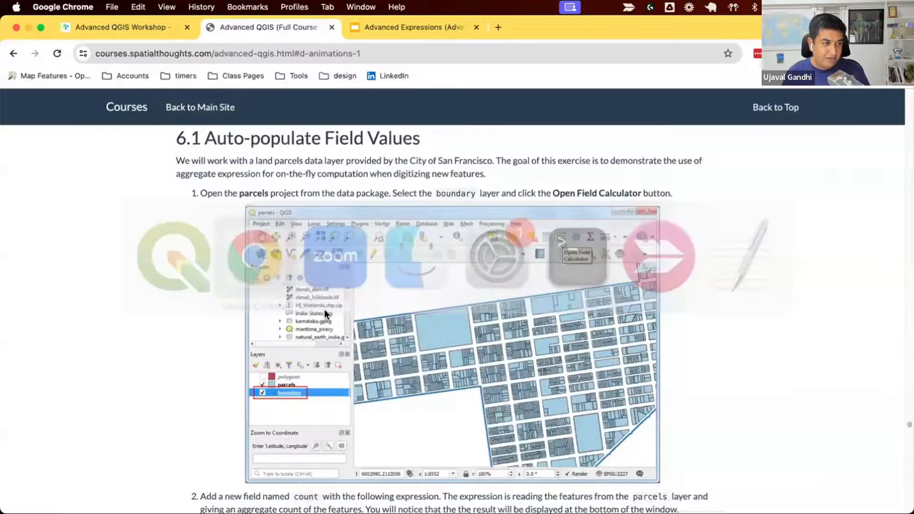
# - Scroll section 6.1 of the course from the aggregate expression down to step 5
pyautogui.scroll(-3)
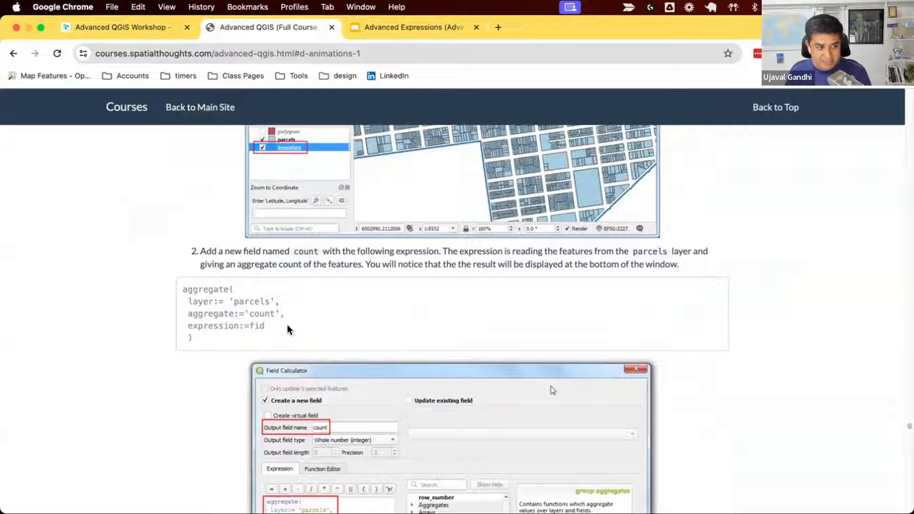
pyautogui.scroll(-3)
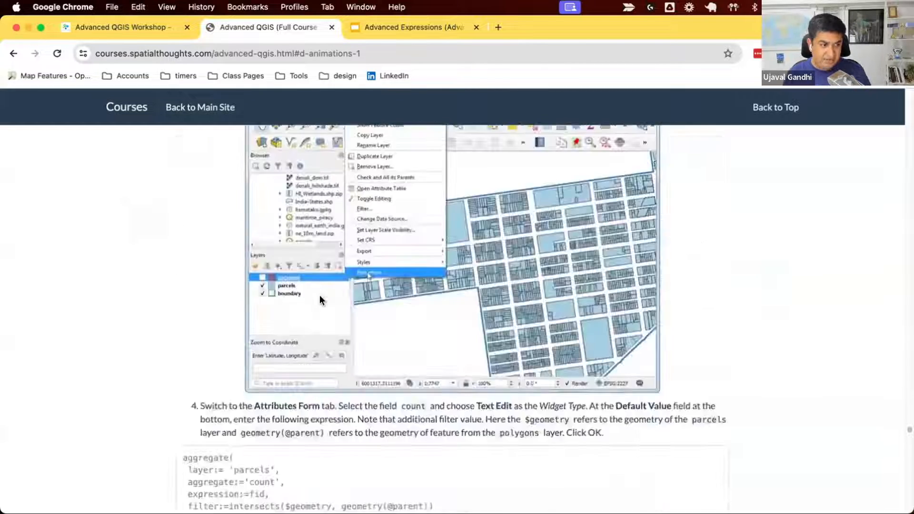
pyautogui.scroll(-3)
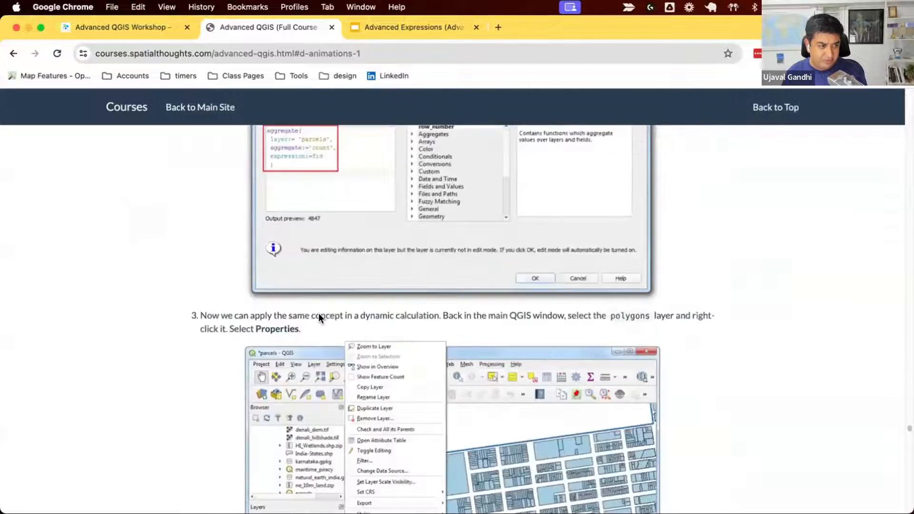
pyautogui.scroll(-3)
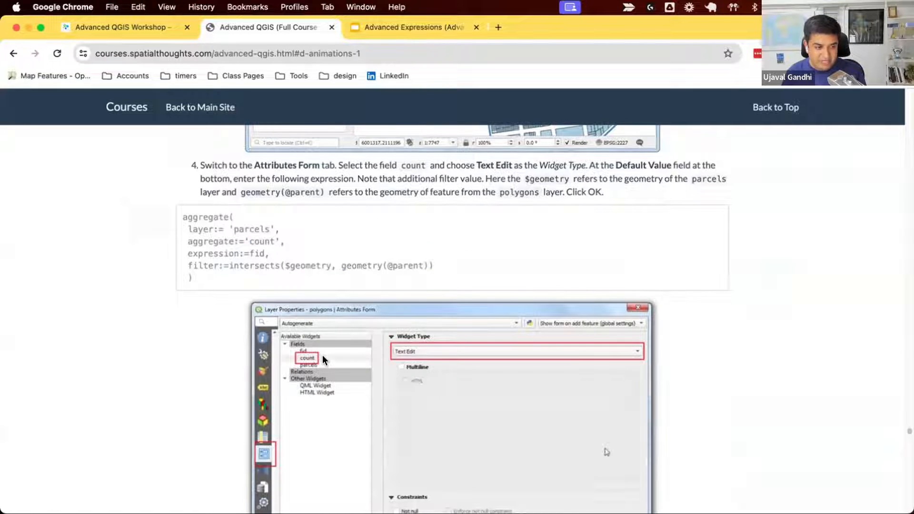
pyautogui.scroll(-3)
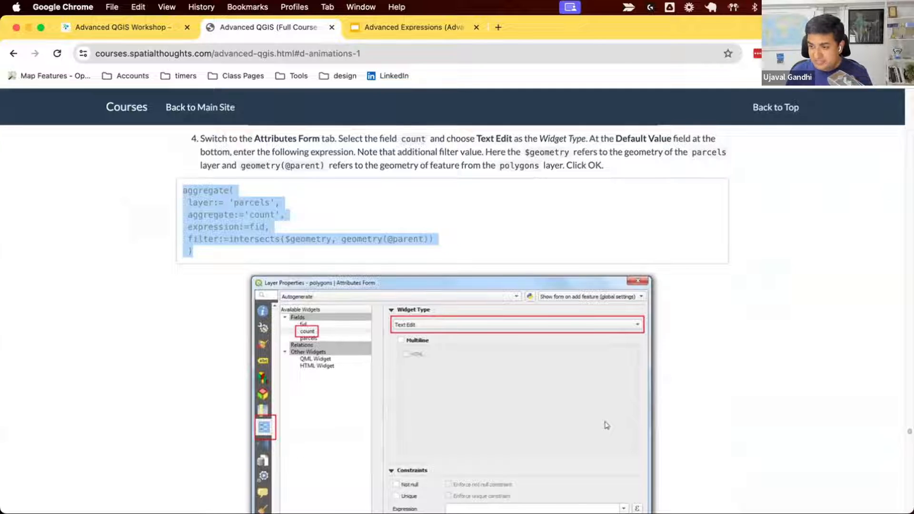
pyautogui.scroll(-3)
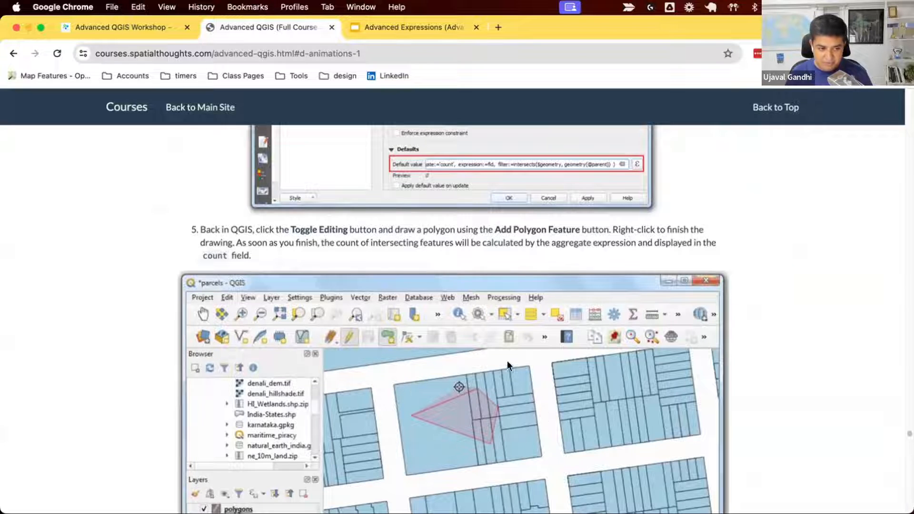
pyautogui.moveTo(475, 453)
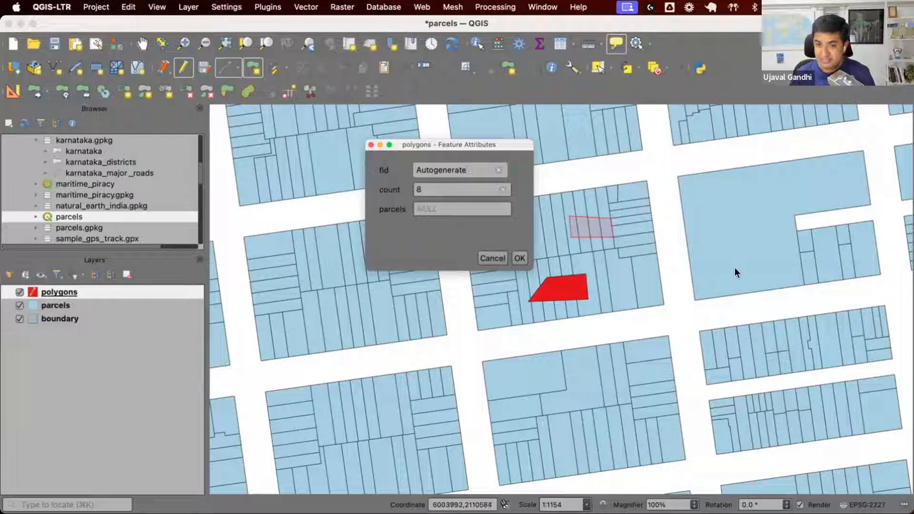
# - Accept the counted polygon, answer the save prompt, and label parcels with their fid values
pyautogui.click(518, 258)
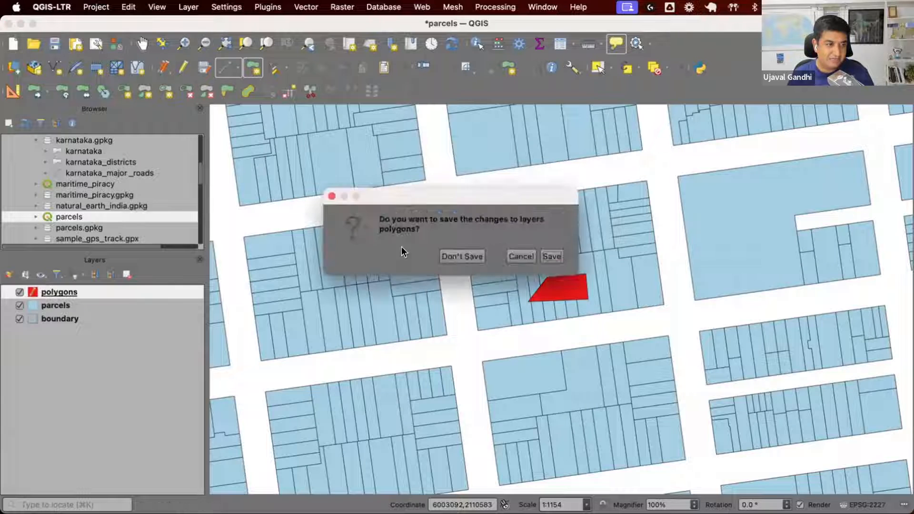
pyautogui.click(461, 256)
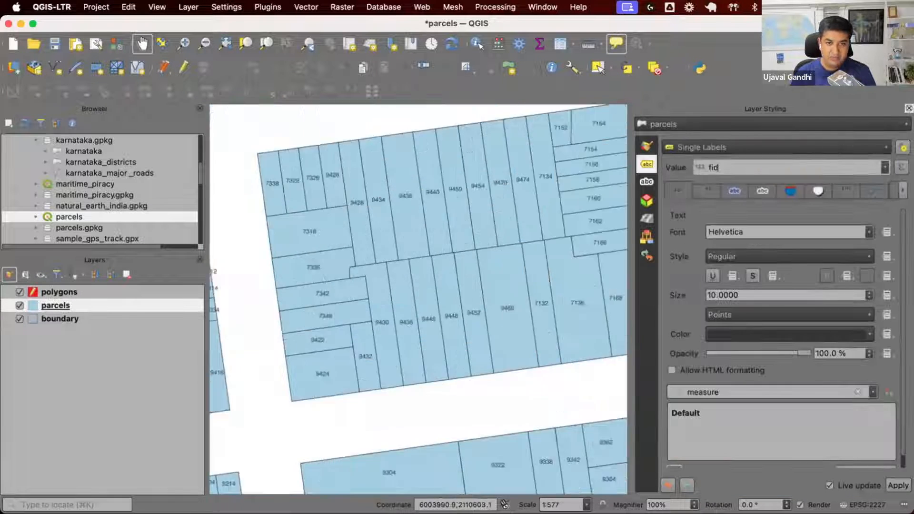
pyautogui.click(908, 108)
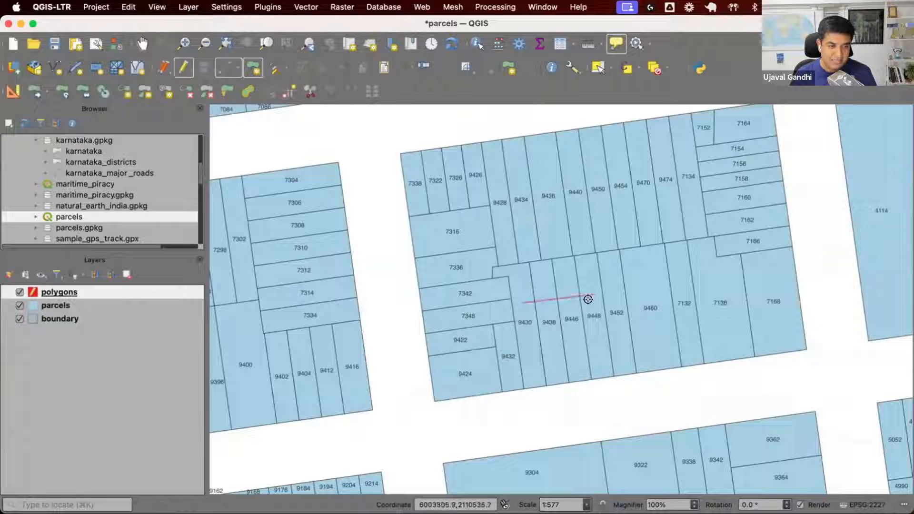
# - Outline a polygon over parcels 9430–9448 giving count 4, then cancel it unsaved
pyautogui.moveTo(585, 299); pyautogui.dragTo(521, 338)
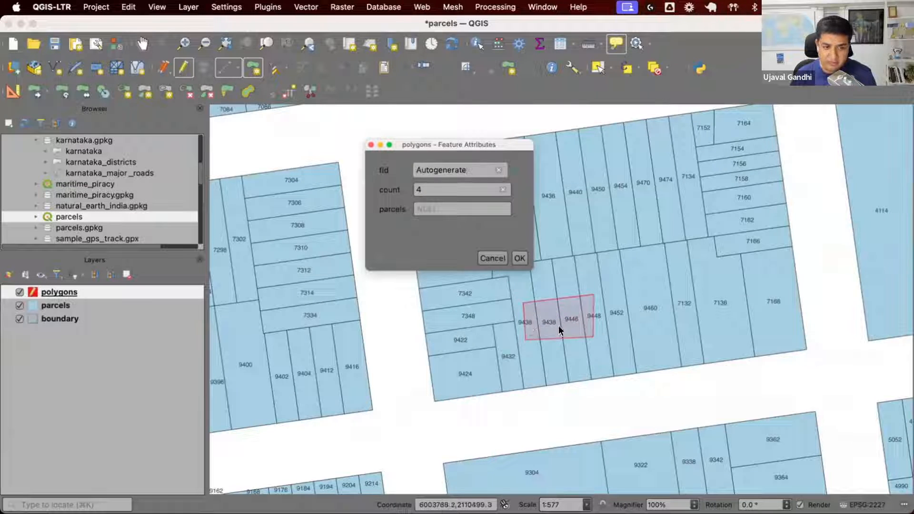
pyautogui.moveTo(628, 315)
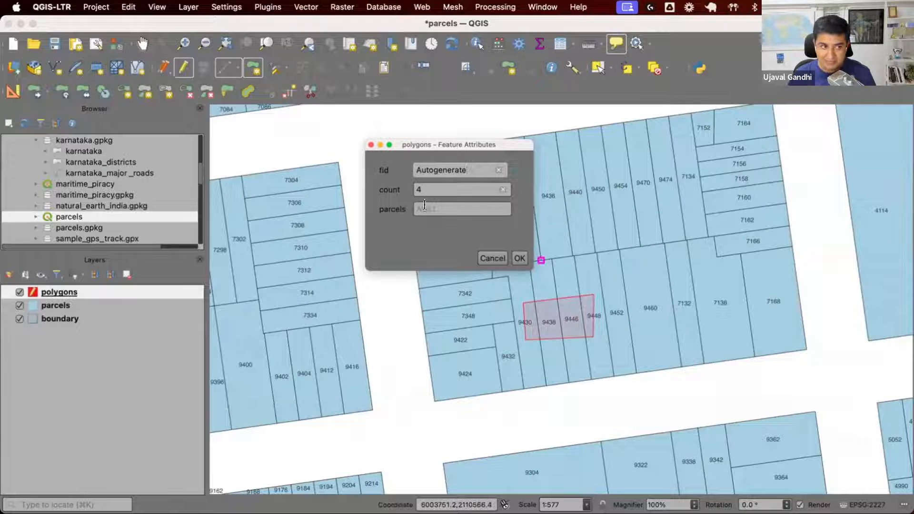
pyautogui.click(460, 208)
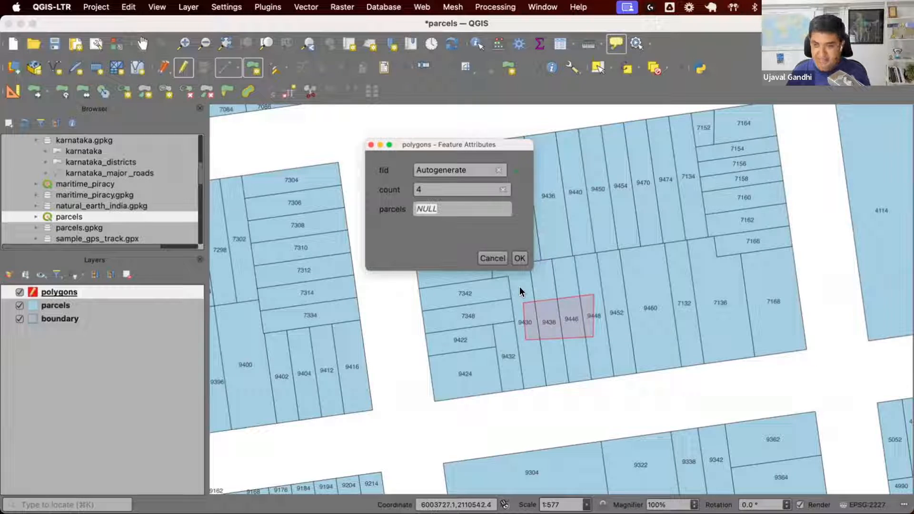
pyautogui.click(518, 258)
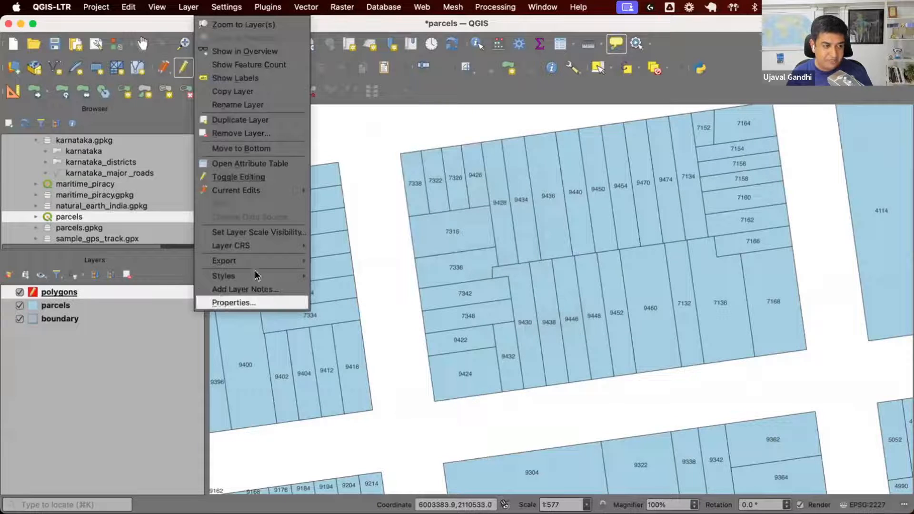
# - In the polygons layer's Attributes Form, begin a default-value expression for the parcels field with aggregate help shown
pyautogui.click(233, 303)
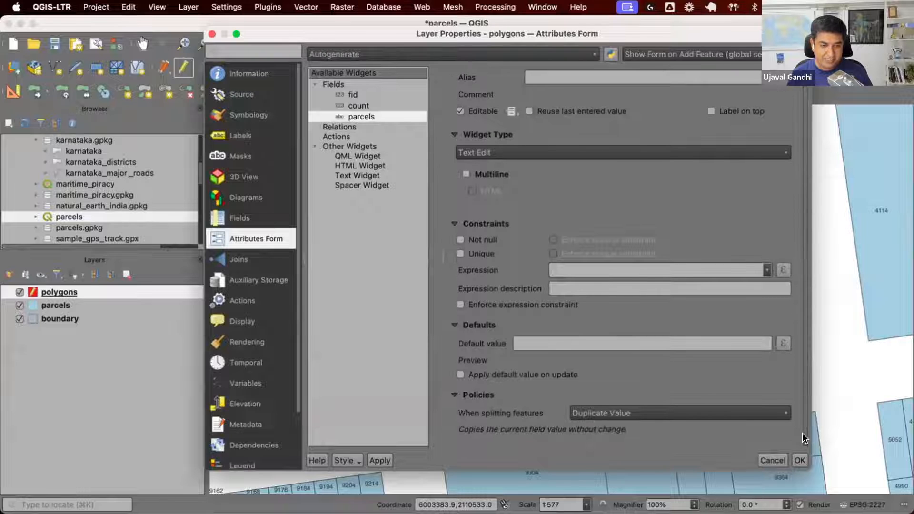
pyautogui.click(782, 270)
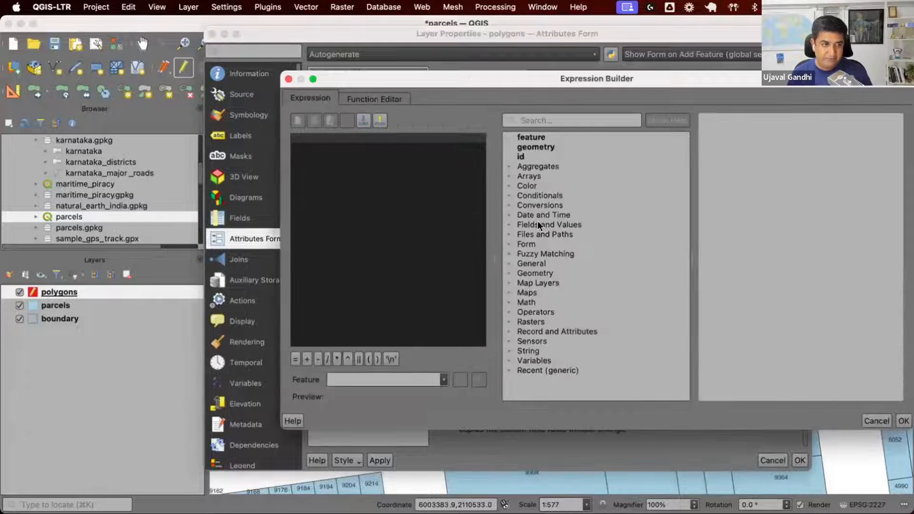
pyautogui.click(537, 166)
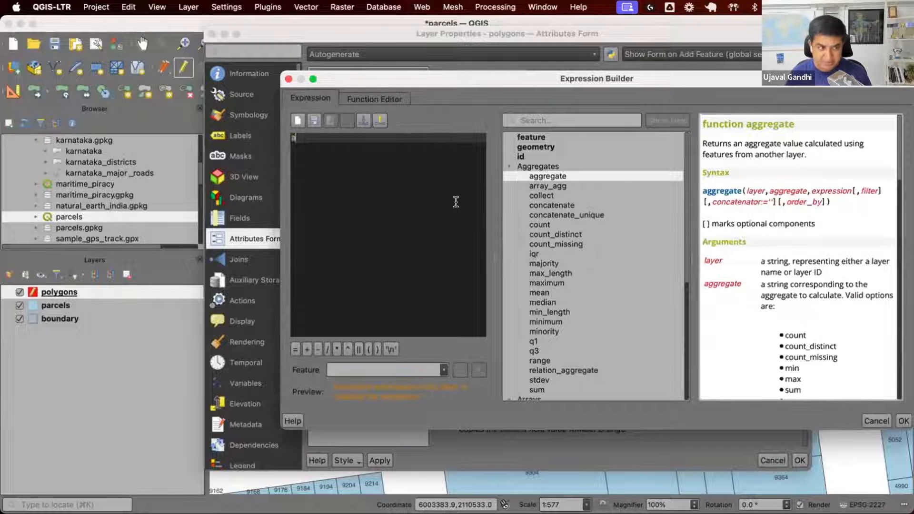
# - Write the start of the expression: aggregate(layer:='parcels', with the aggregate argument begun
pyautogui.write('aggregate')
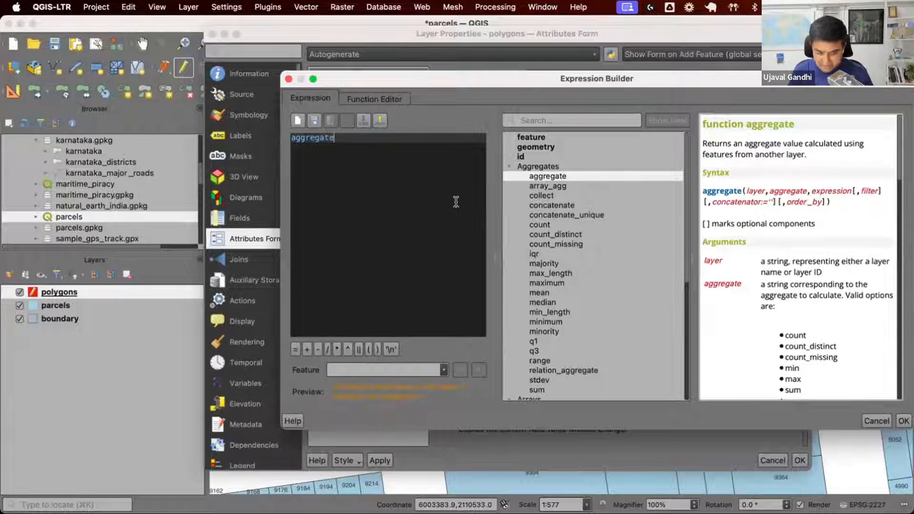
pyautogui.write('la')
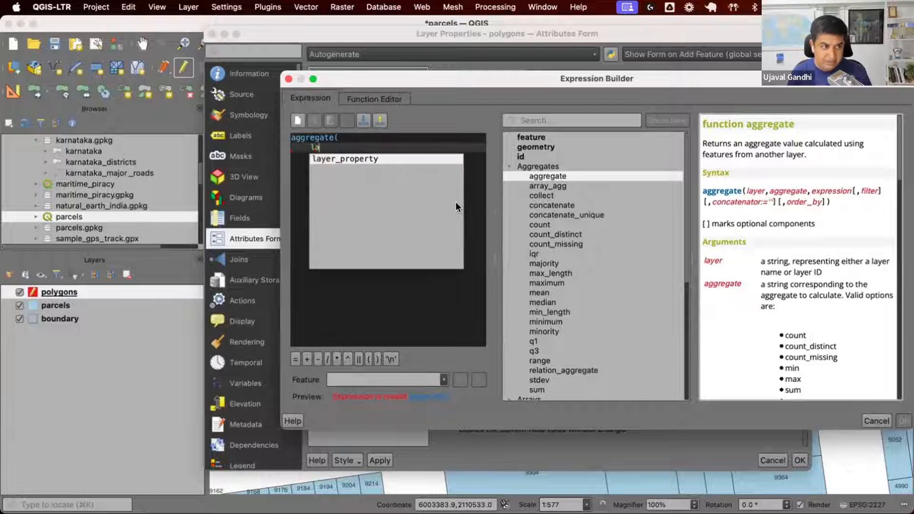
pyautogui.write("layer:='parcels',")
pyautogui.write("aggregate:='")
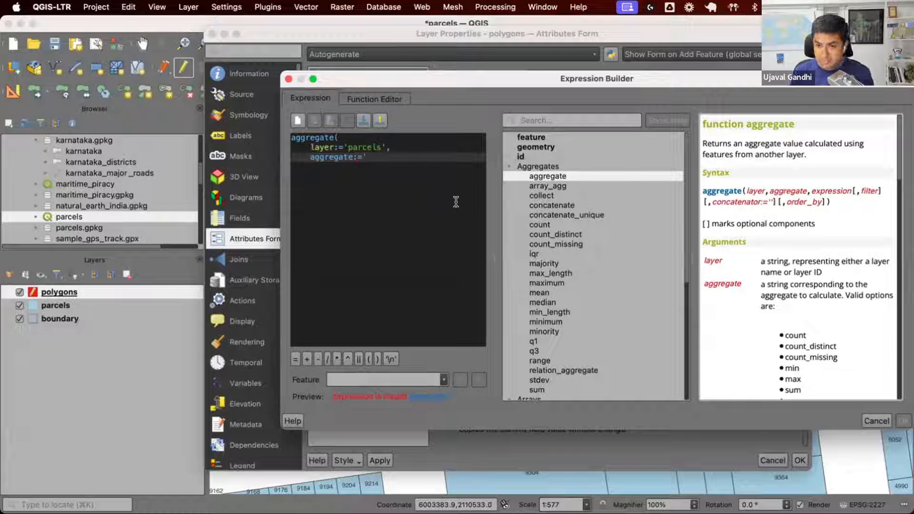
pyautogui.scroll(-3)
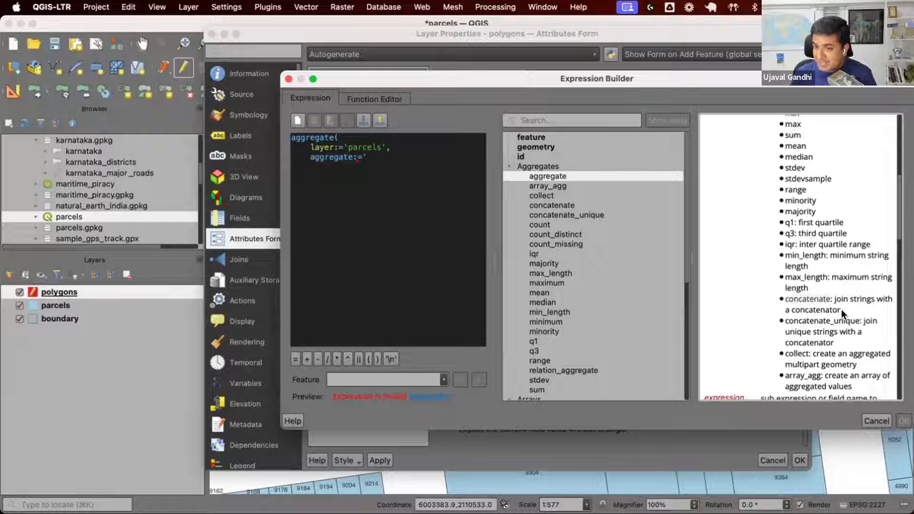
# - Set aggregate:='concatenate' and add concatenator:=',' to the parcels expression
pyautogui.click(364, 157)
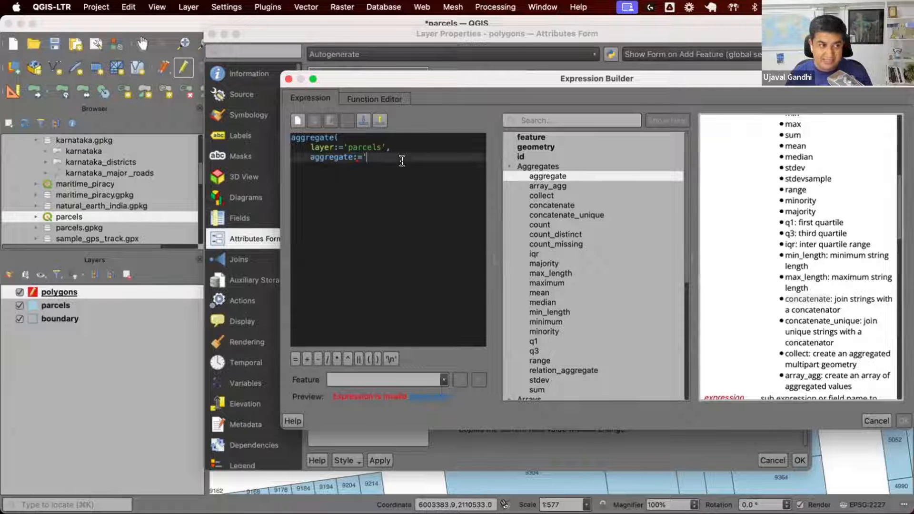
pyautogui.write('conc')
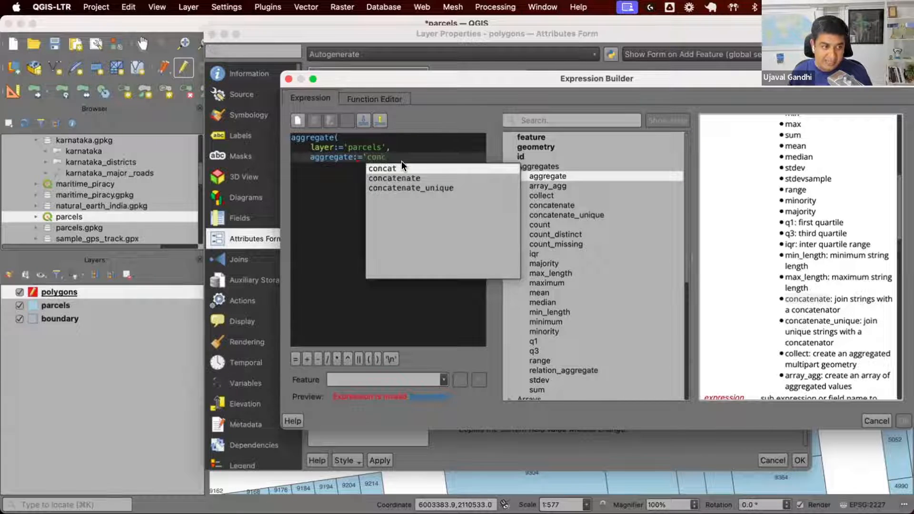
pyautogui.click(394, 177)
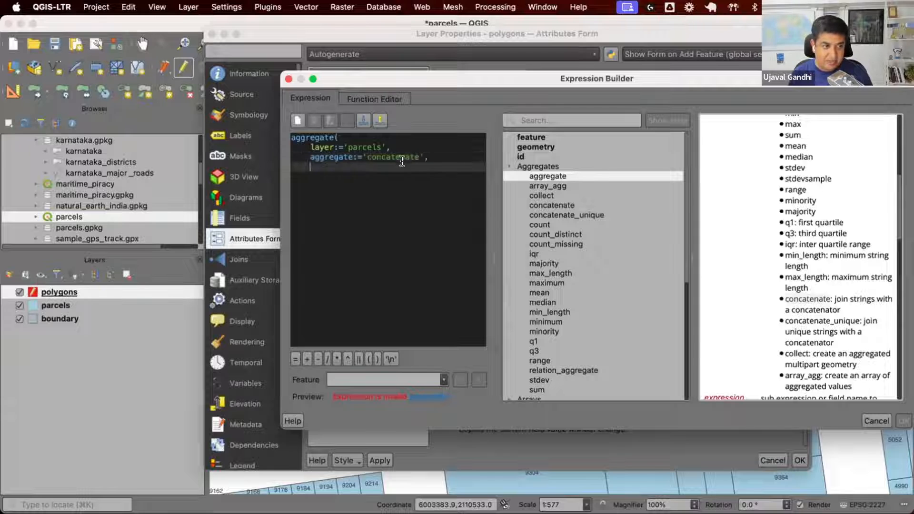
pyautogui.write('concatenator')
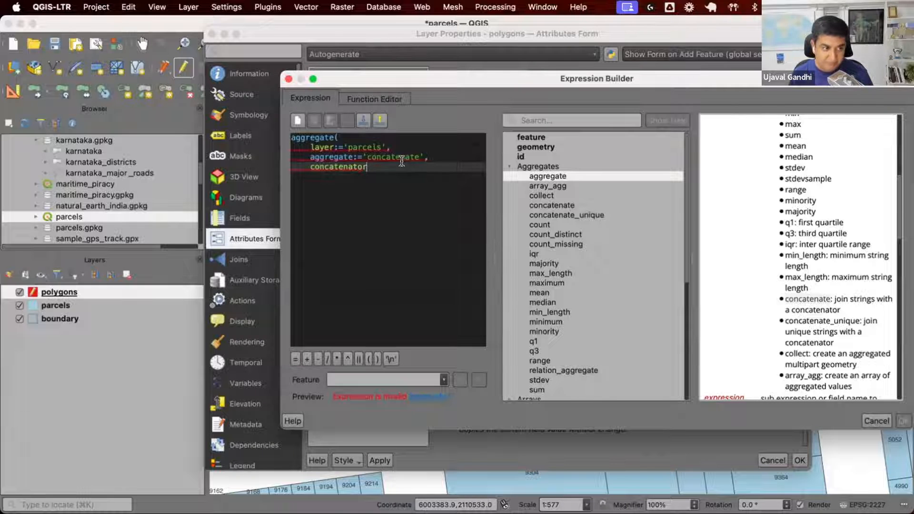
pyautogui.write(":=',',")
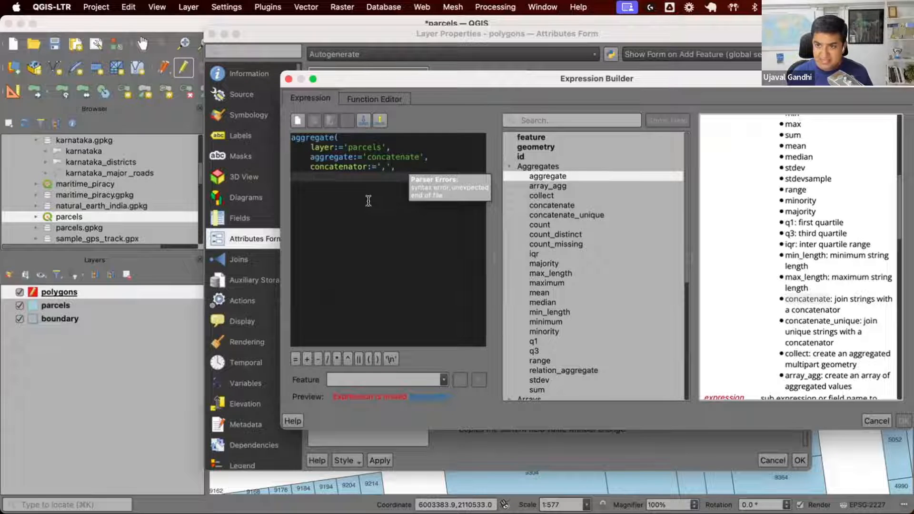
# - Add expression:=to_string("fid") so the parcel fid values are joined as text
pyautogui.write('expression')
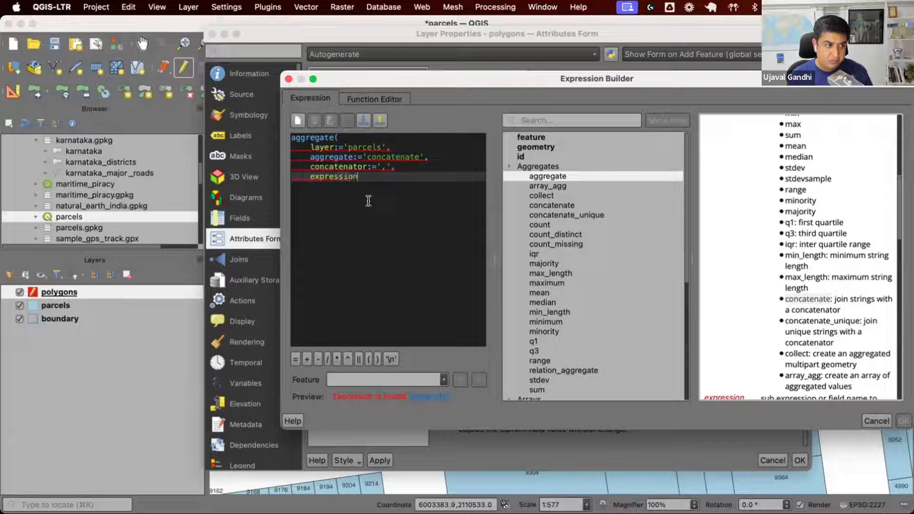
pyautogui.write(':=')
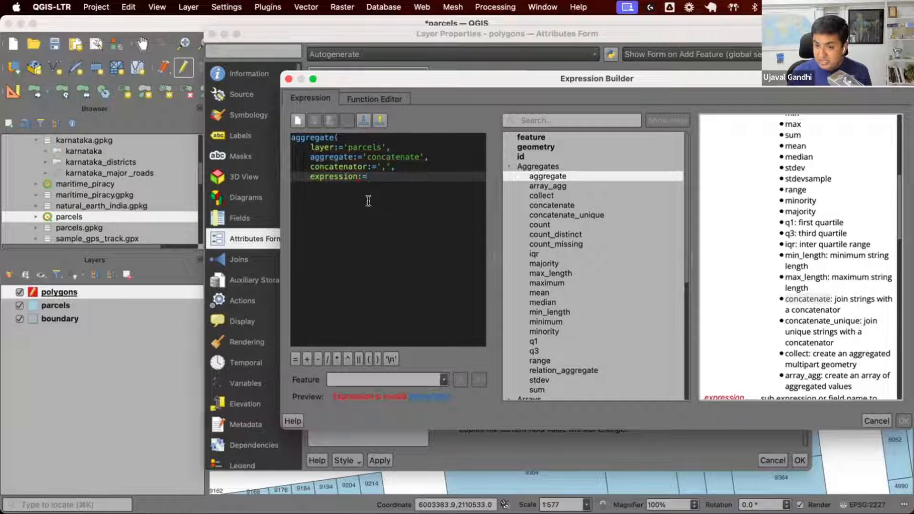
pyautogui.write('"fod"')
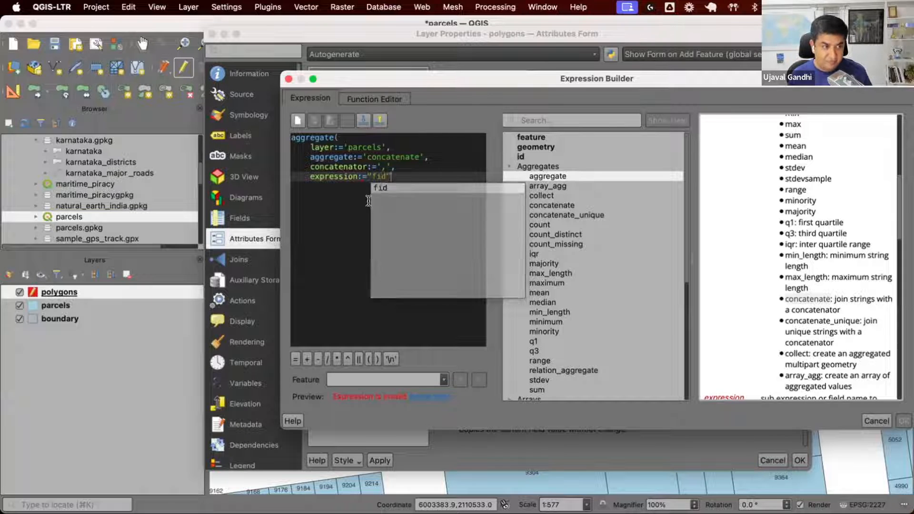
pyautogui.click(368, 200)
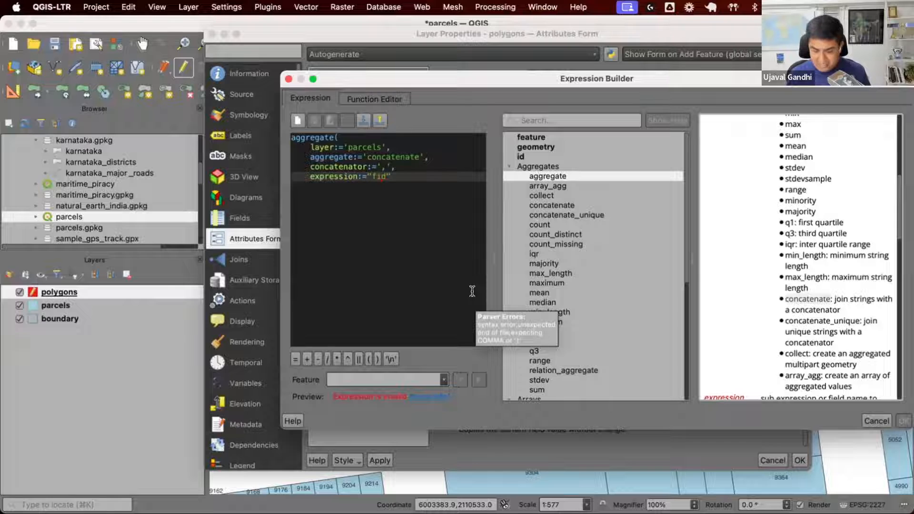
pyautogui.write('to_string(')
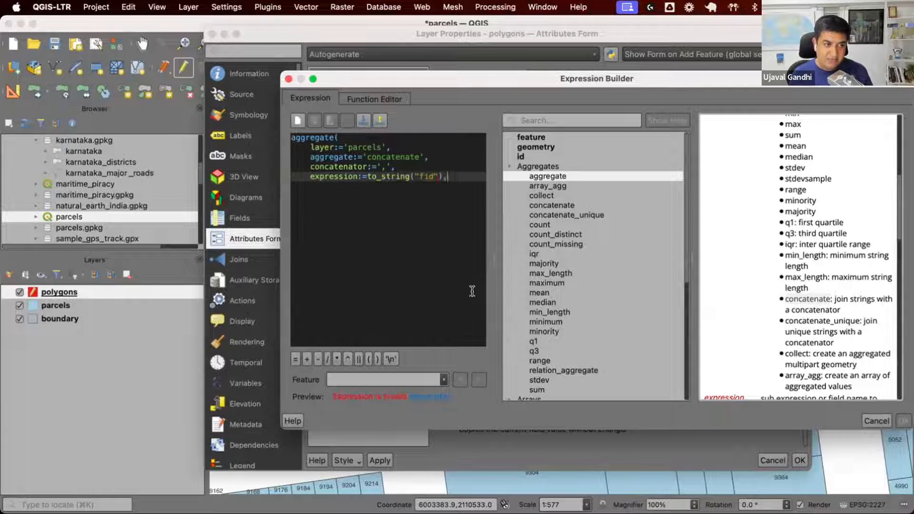
pyautogui.press('enter')
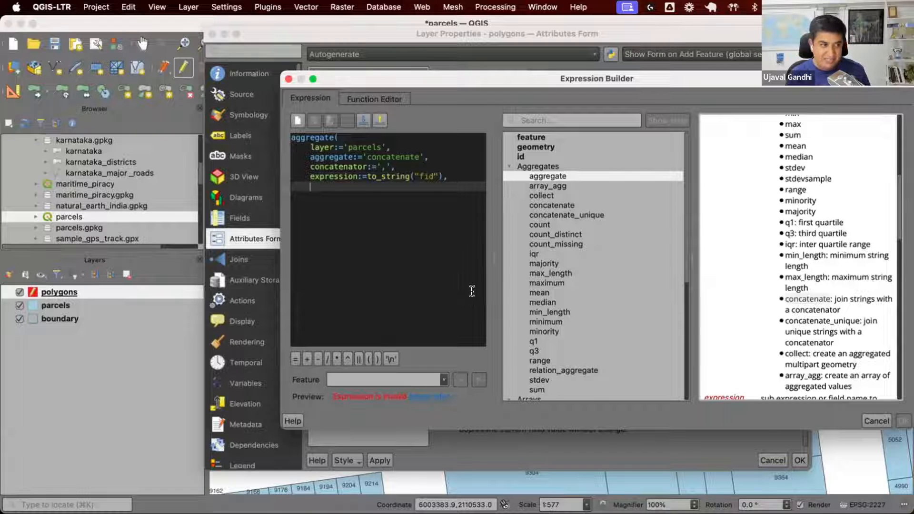
pyautogui.write('filter:=')
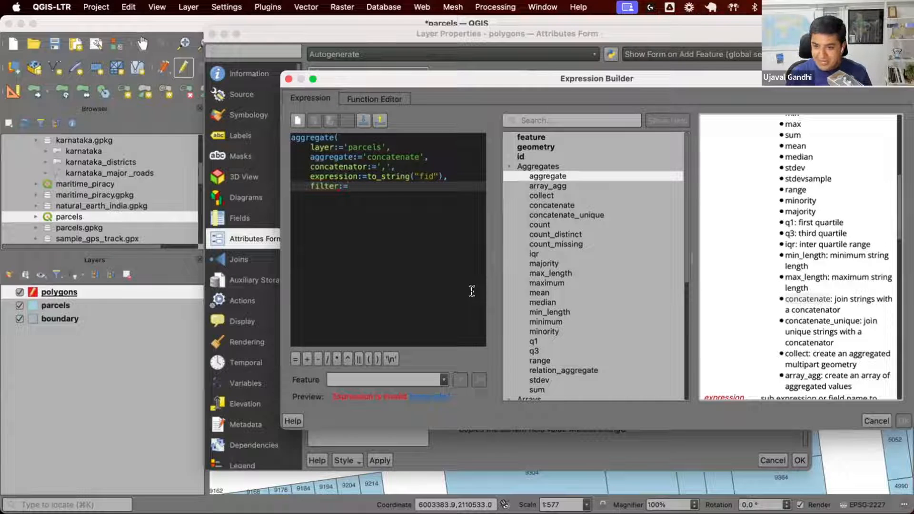
pyautogui.write('intersects(')
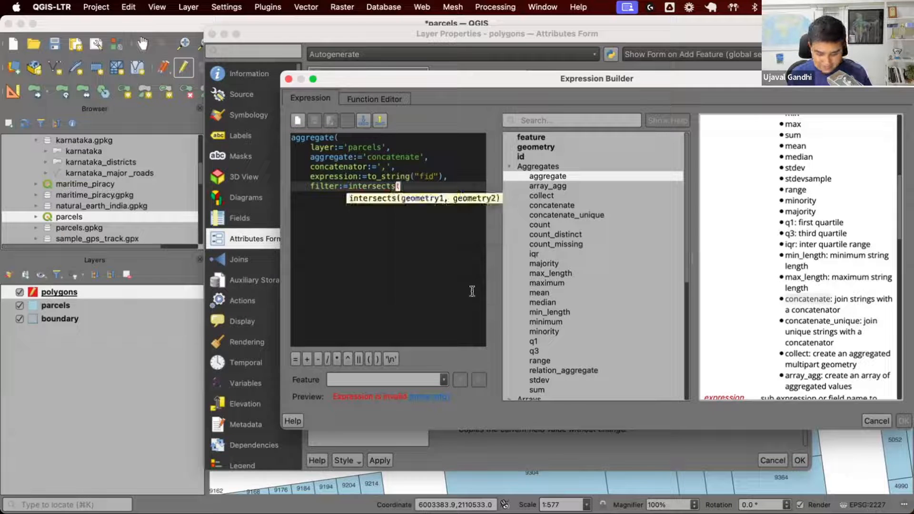
pyautogui.write('$geometry, geometry(@parent')
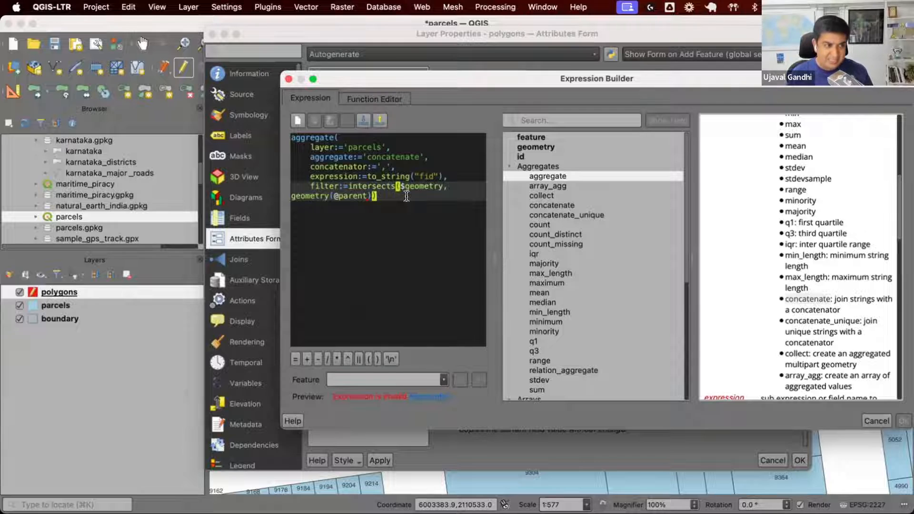
pyautogui.write(')')
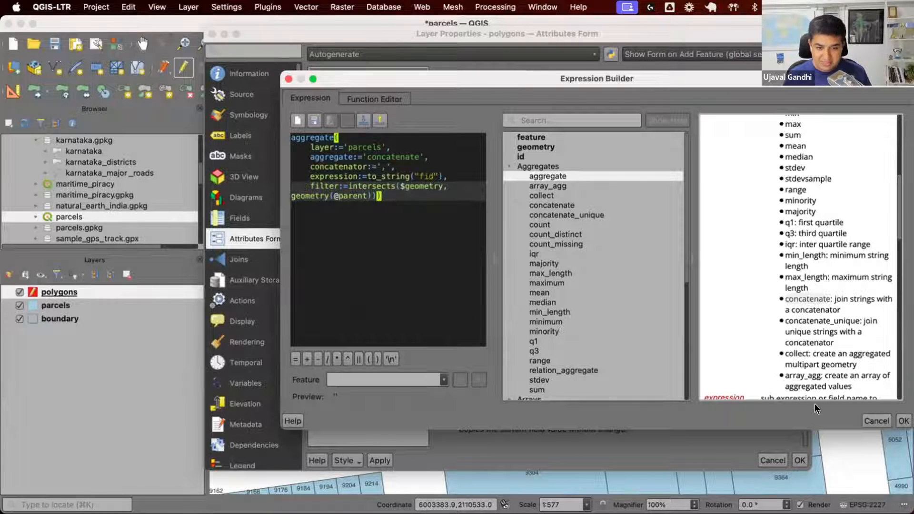
pyautogui.click(902, 420)
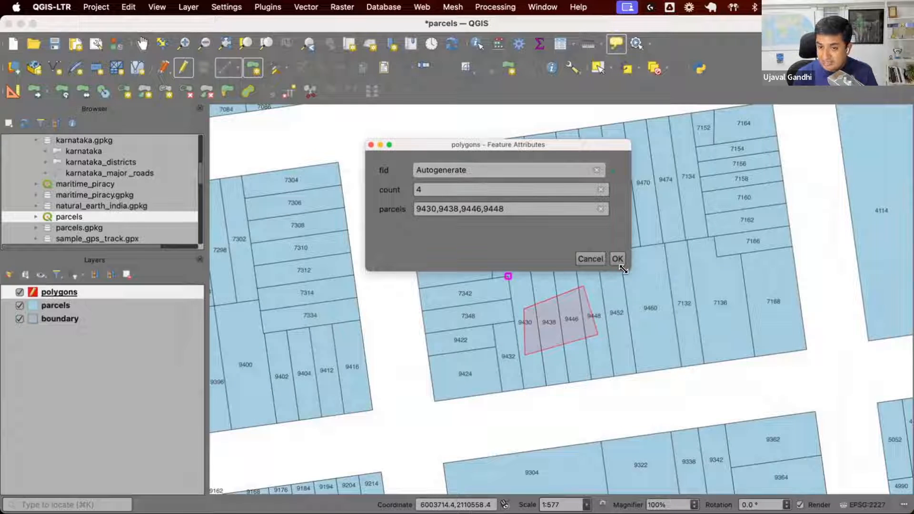
# - Save a test polygon with its auto-filled parcel list, then discard a larger one showing count 18
pyautogui.click(617, 259)
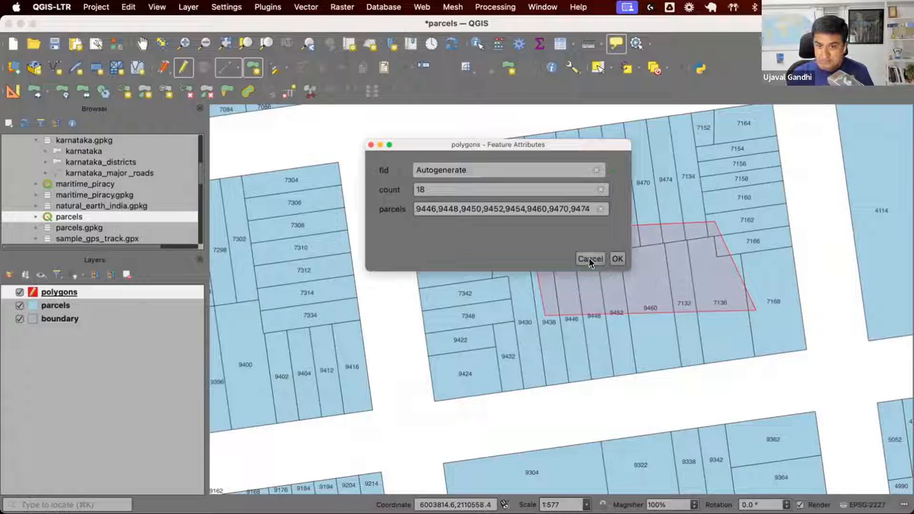
pyautogui.click(589, 259)
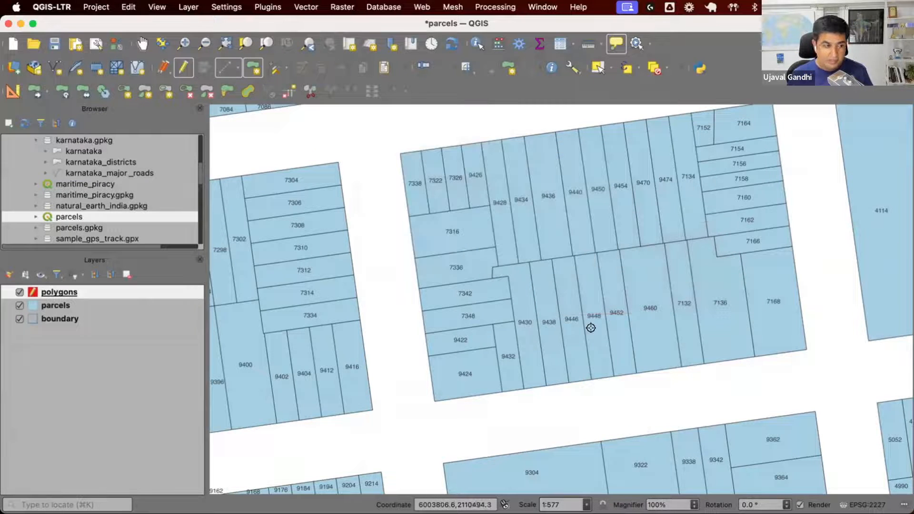